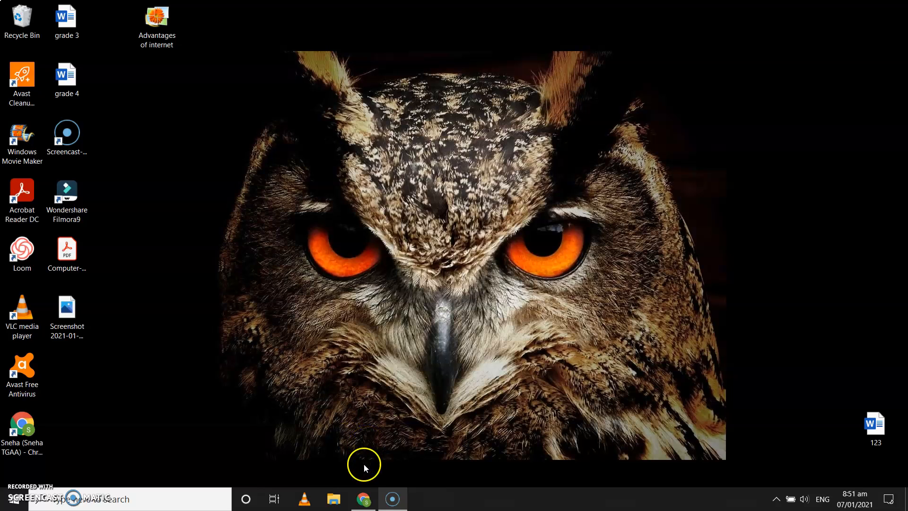
Bring up the browser with the Canva home page showing design types
left_click(363, 498)
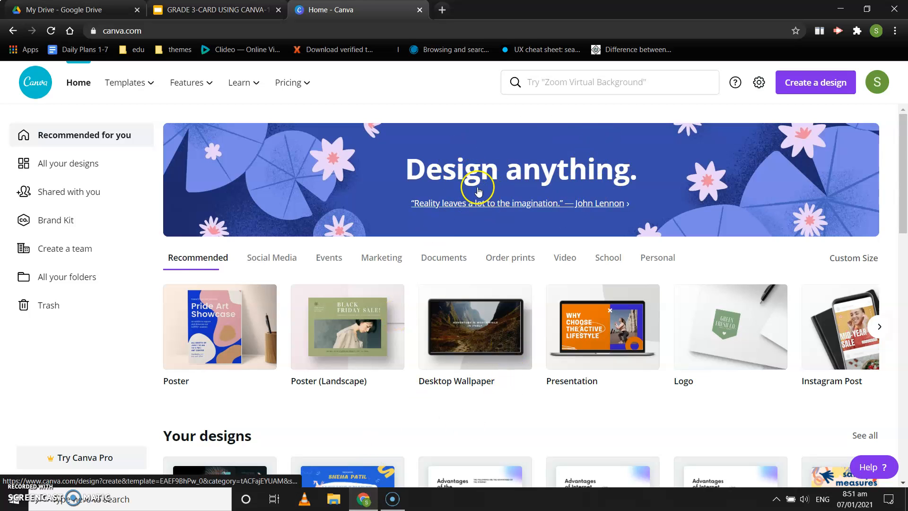
mouse_move(636, 111)
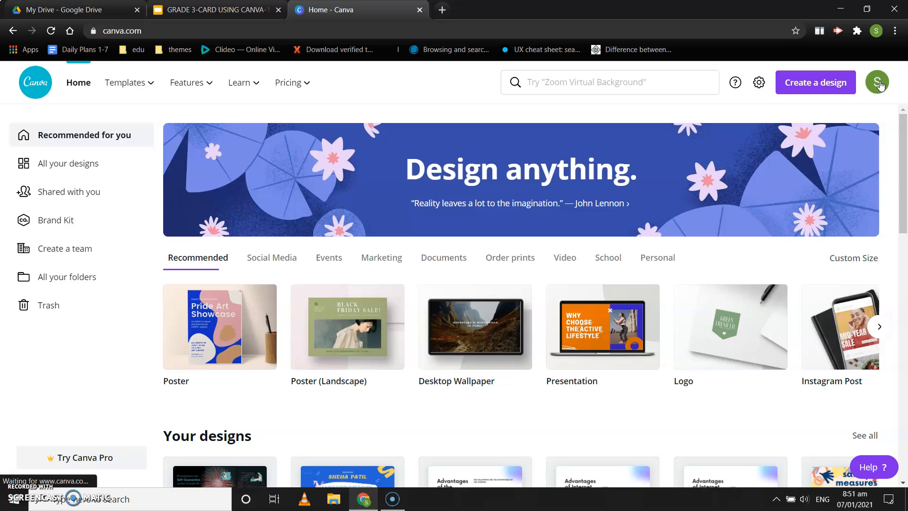
mouse_move(589, 102)
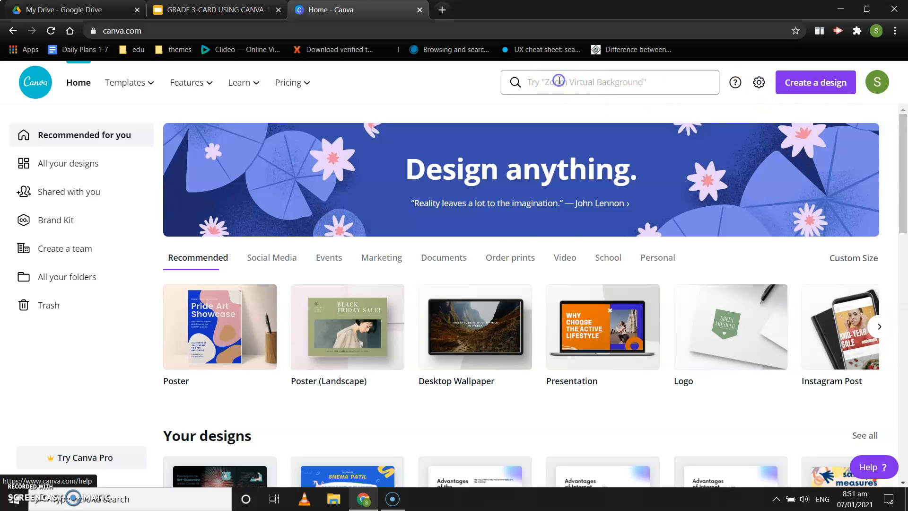
Search 'greeting card' so the 14.8 × 10.5 cm Greeting Card type is suggested under Create a design
left_click(609, 81)
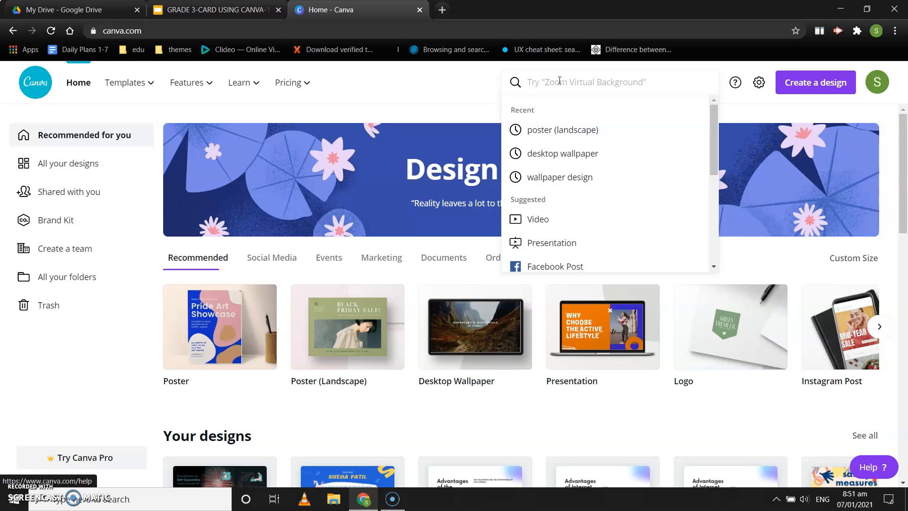
type("greet")
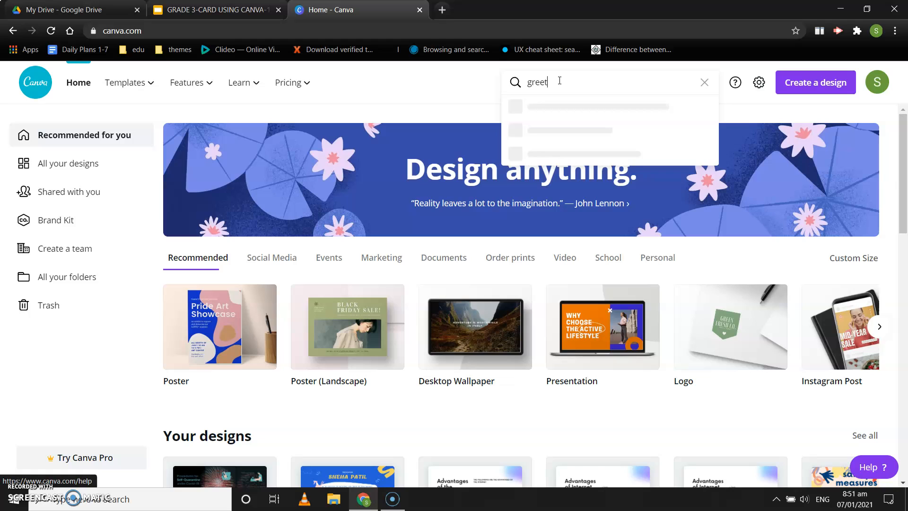
type("ing card")
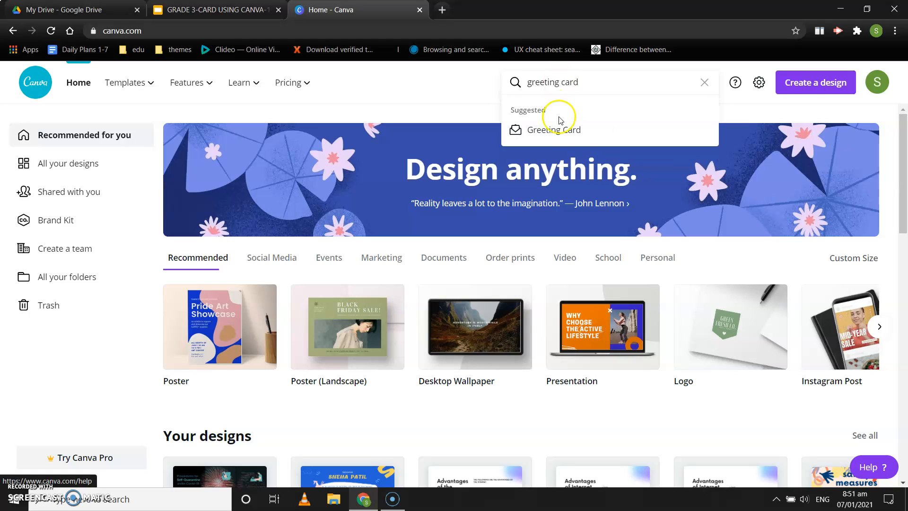
mouse_move(540, 130)
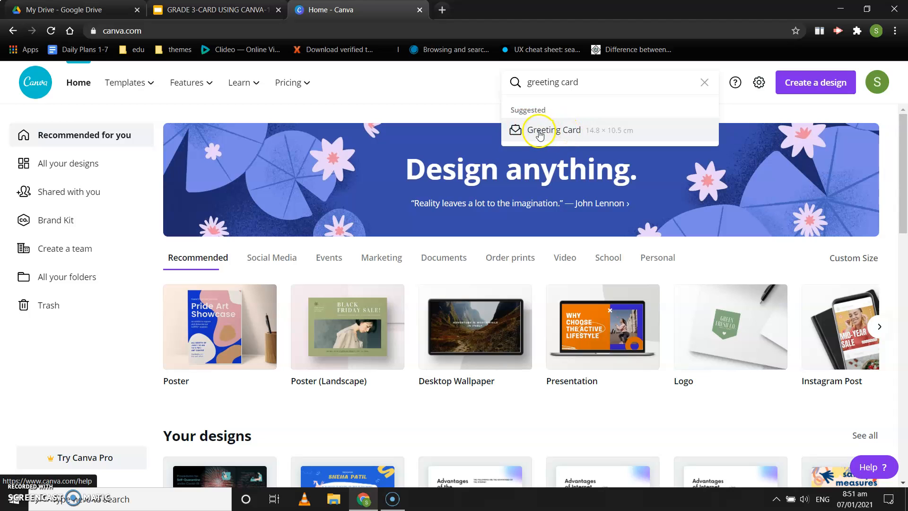
mouse_move(473, 93)
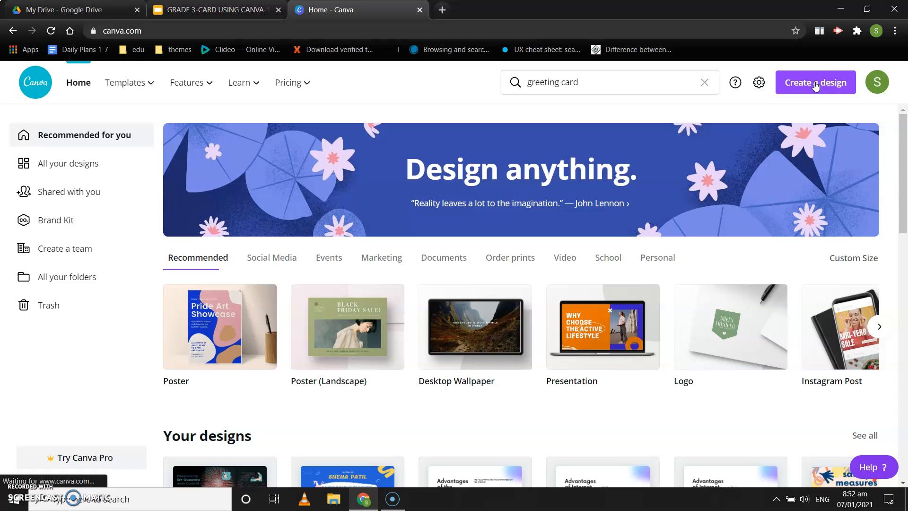
left_click(816, 82)
type("greeting card")
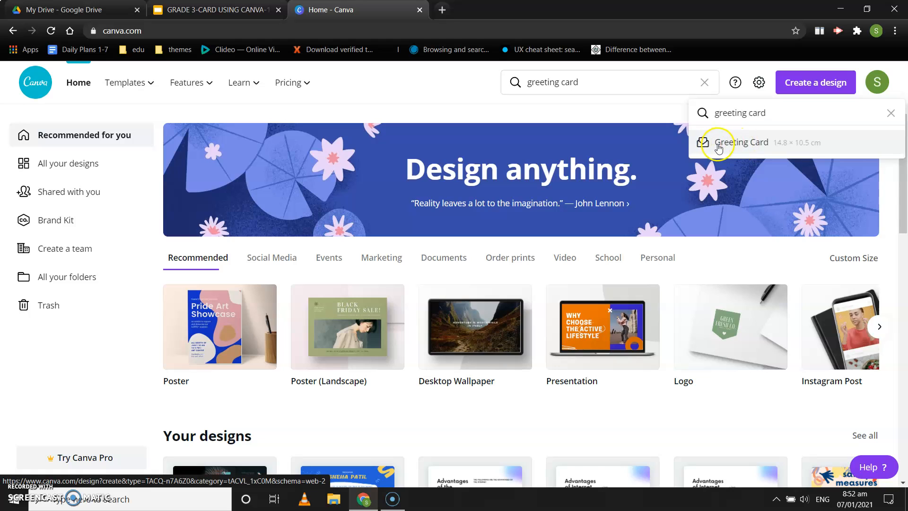
Create a blank Greeting Card design and browse down the greeting card templates list
left_click(742, 142)
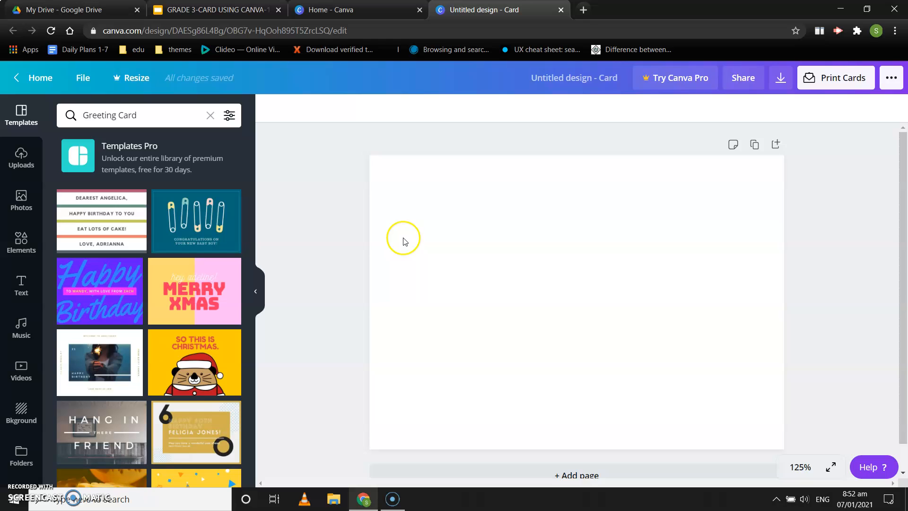
mouse_move(641, 306)
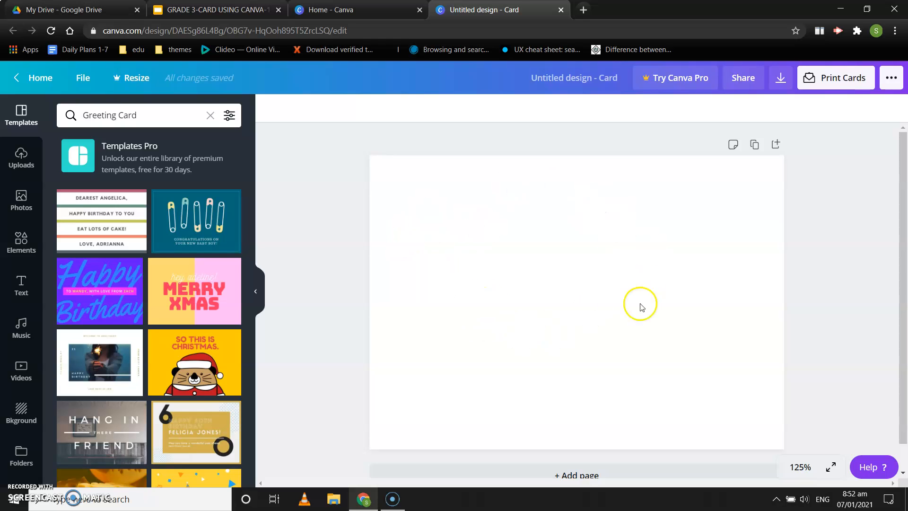
mouse_move(201, 334)
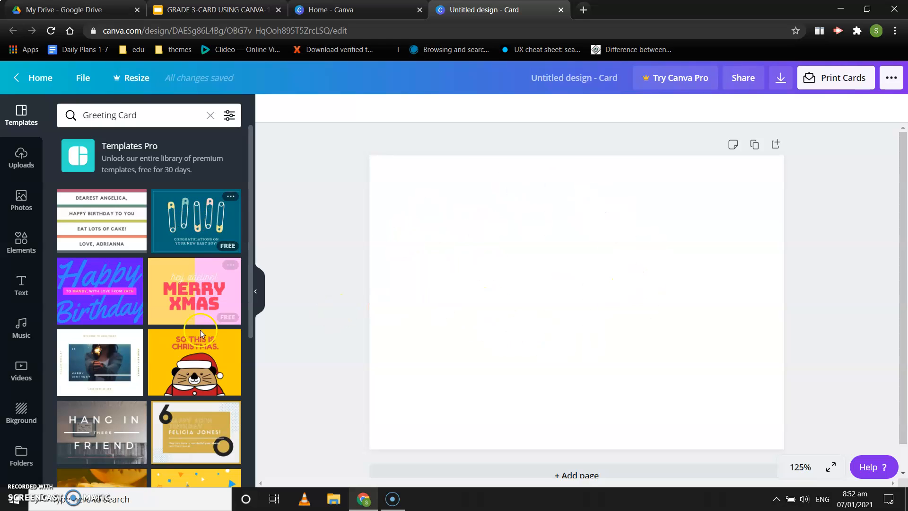
mouse_move(104, 232)
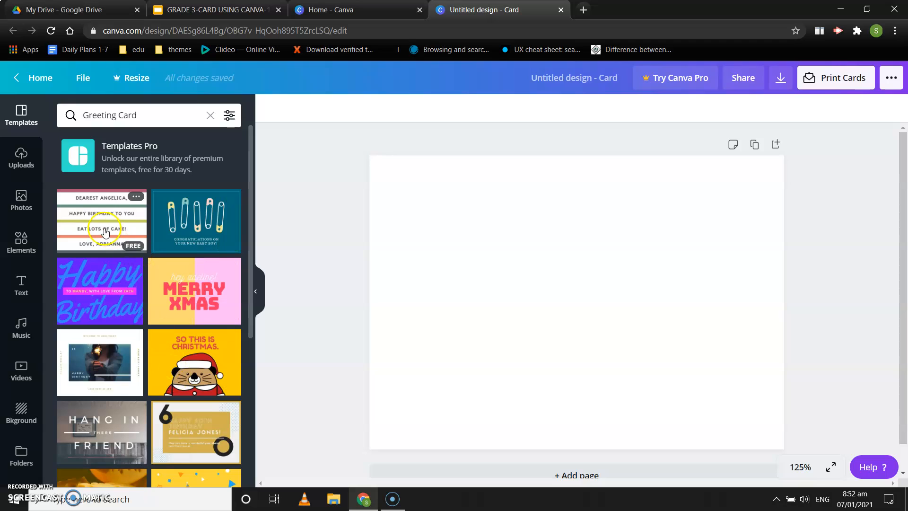
mouse_move(176, 258)
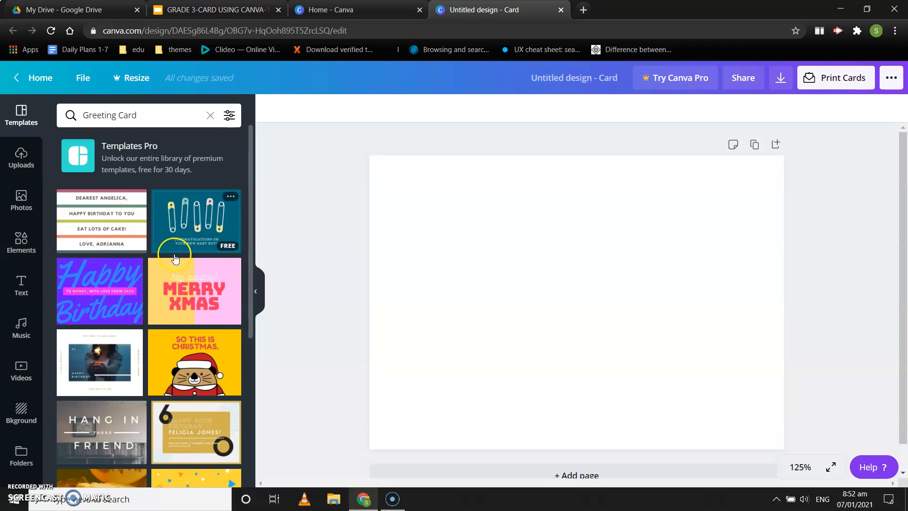
mouse_move(186, 295)
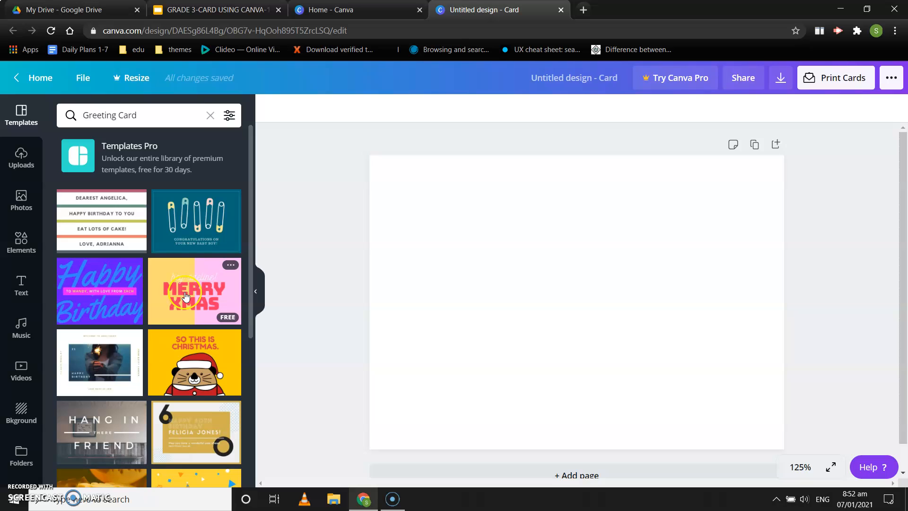
mouse_move(97, 301)
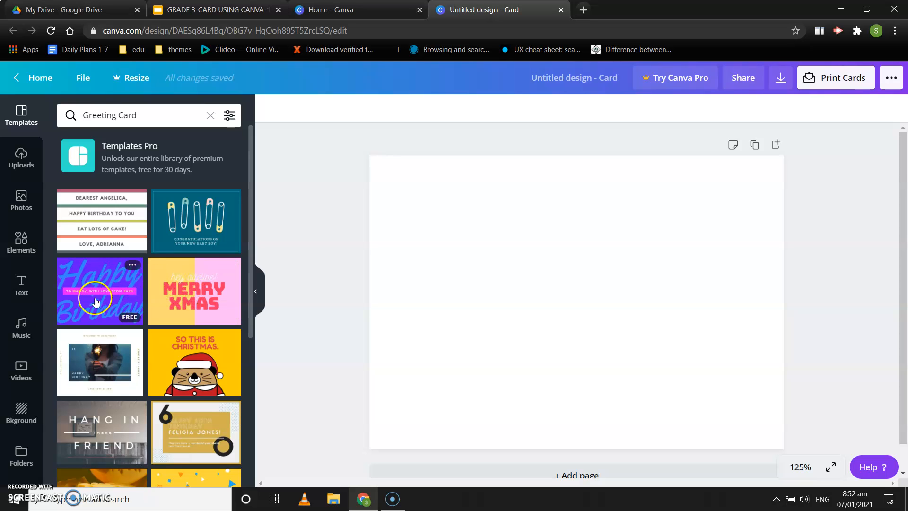
mouse_move(194, 284)
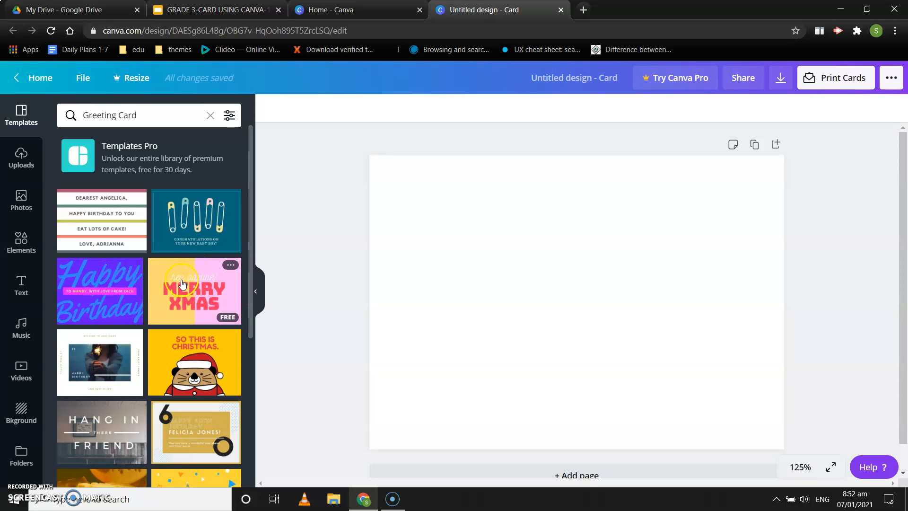
scroll("down", 3)
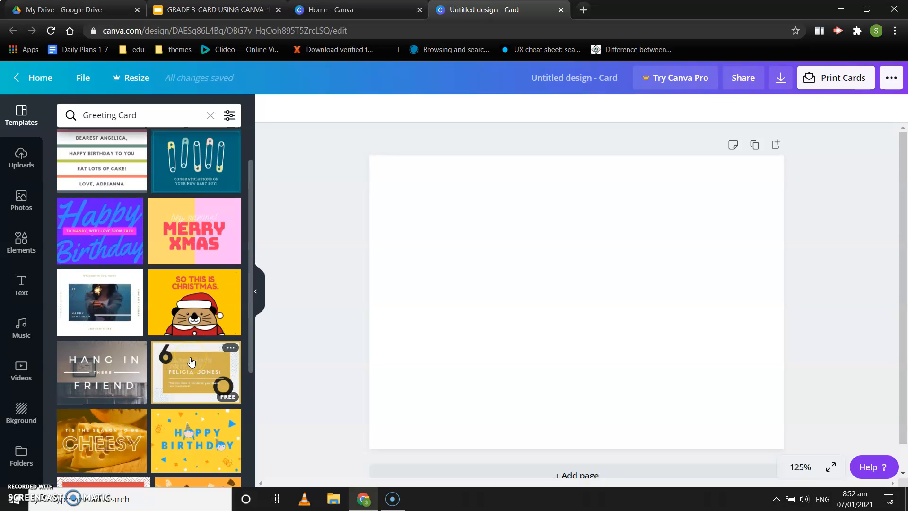
scroll("down", 3)
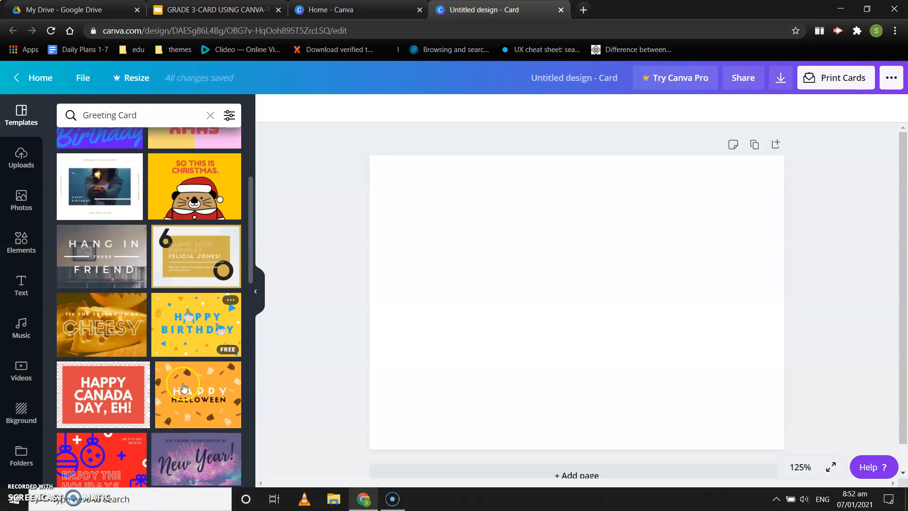
scroll("down", 3)
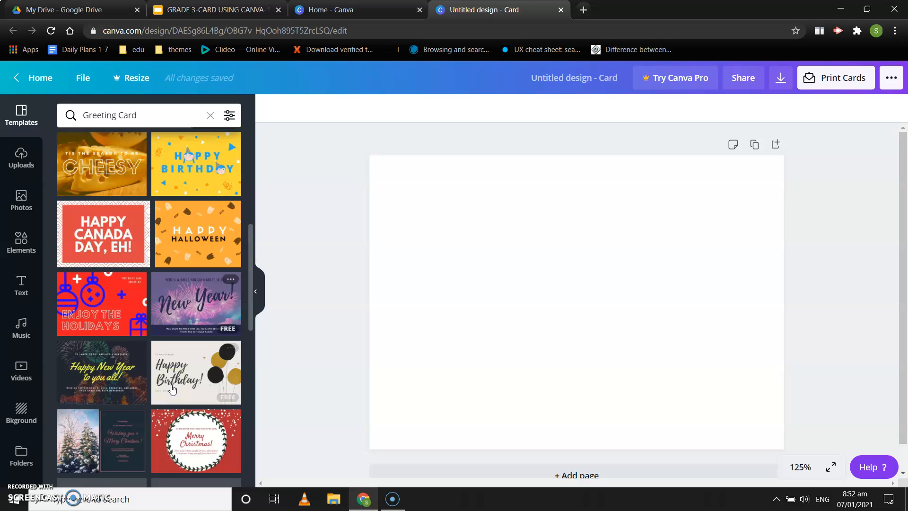
scroll("down", 3)
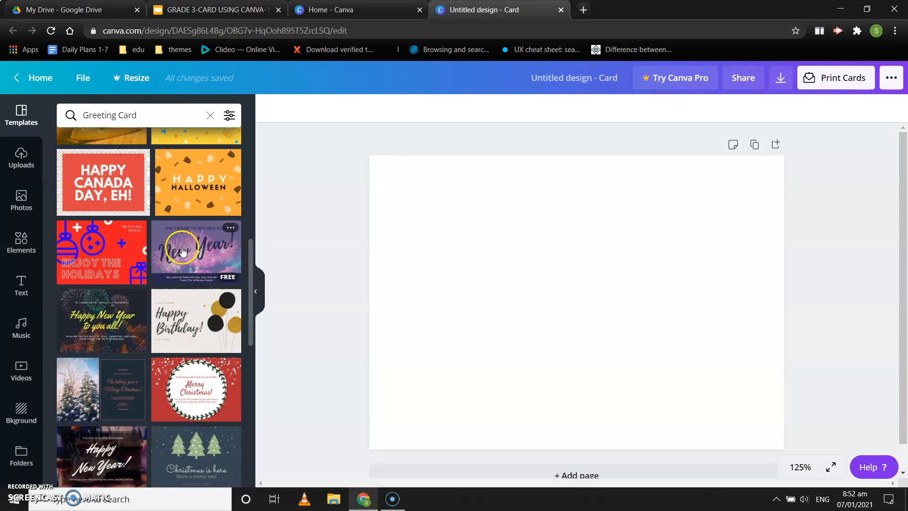
scroll("down", 3)
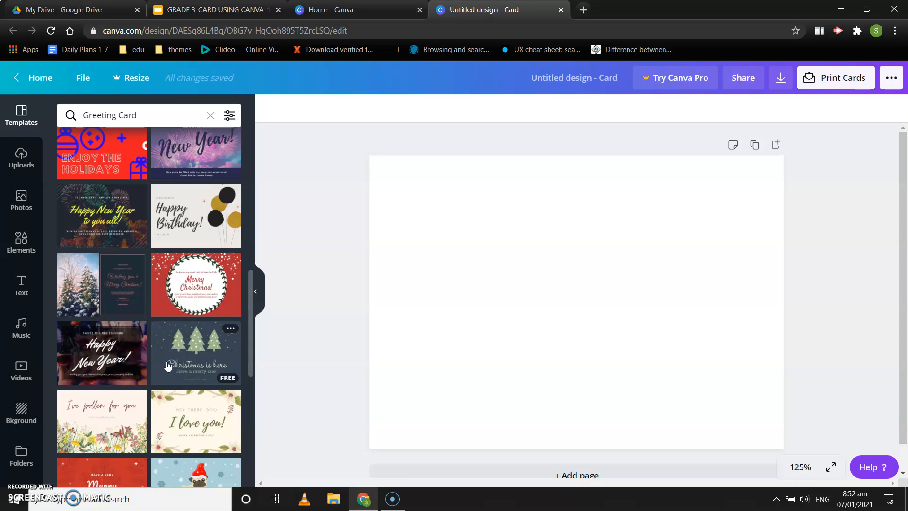
mouse_move(193, 190)
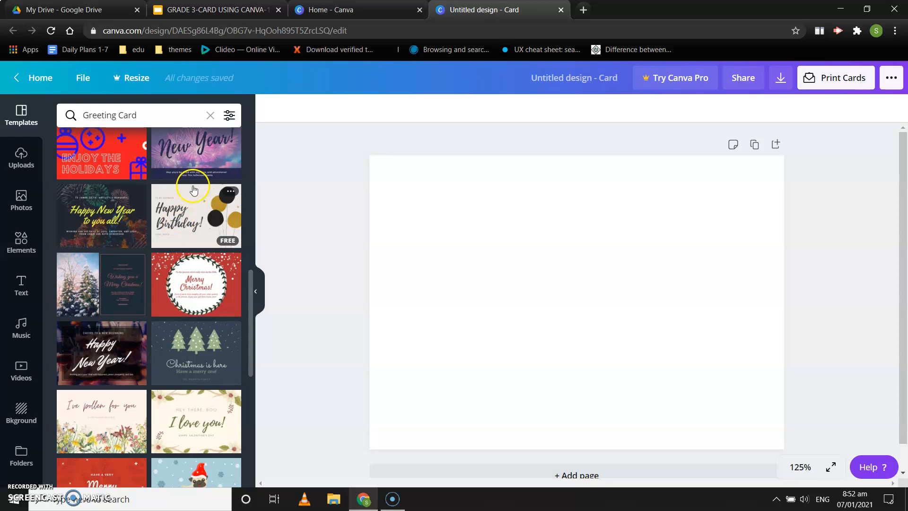
mouse_move(194, 208)
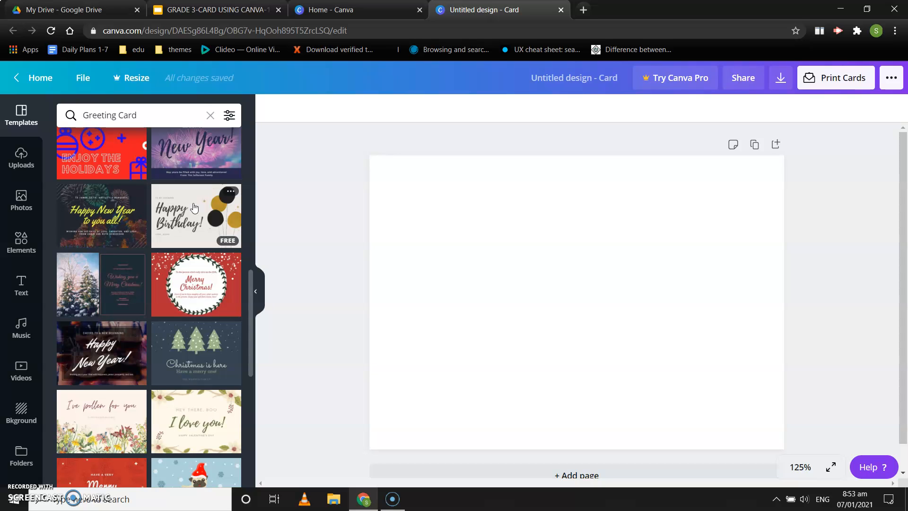
Apply the black-and-gold balloons Happy Birthday template and select its greeting text group
left_click(196, 215)
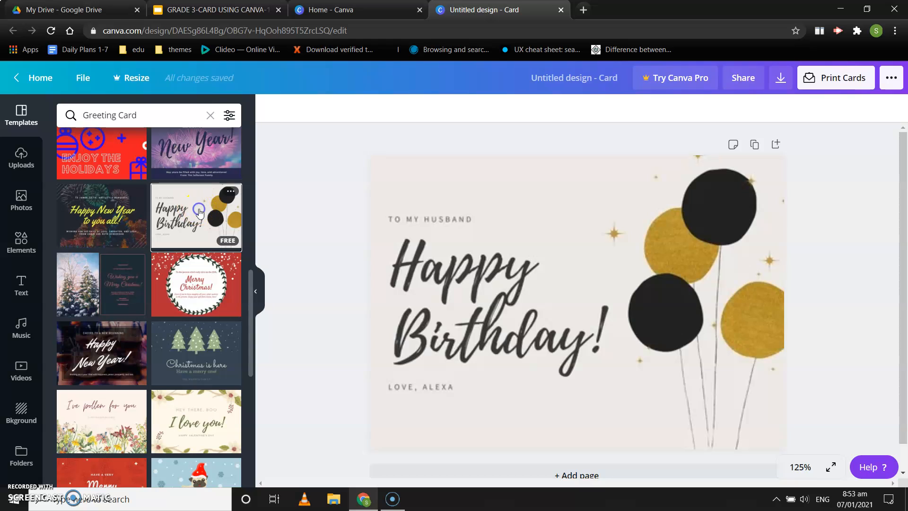
mouse_move(375, 273)
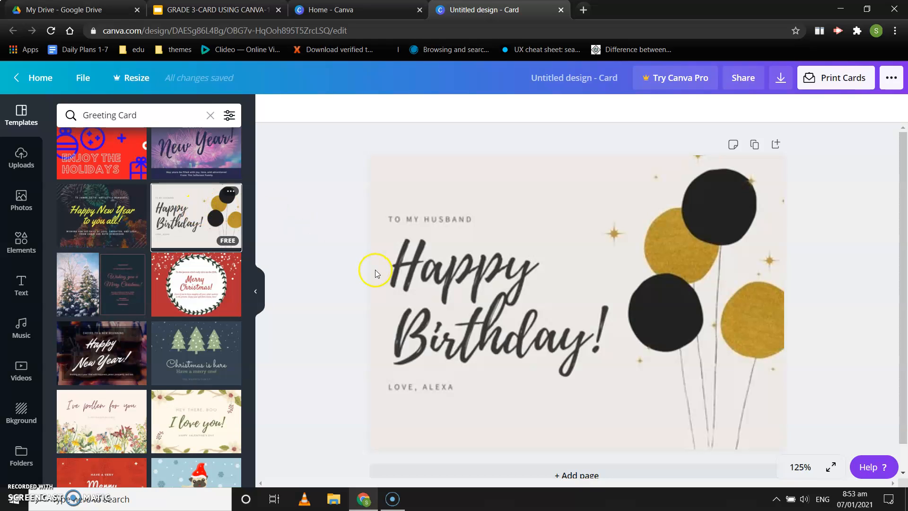
mouse_move(493, 216)
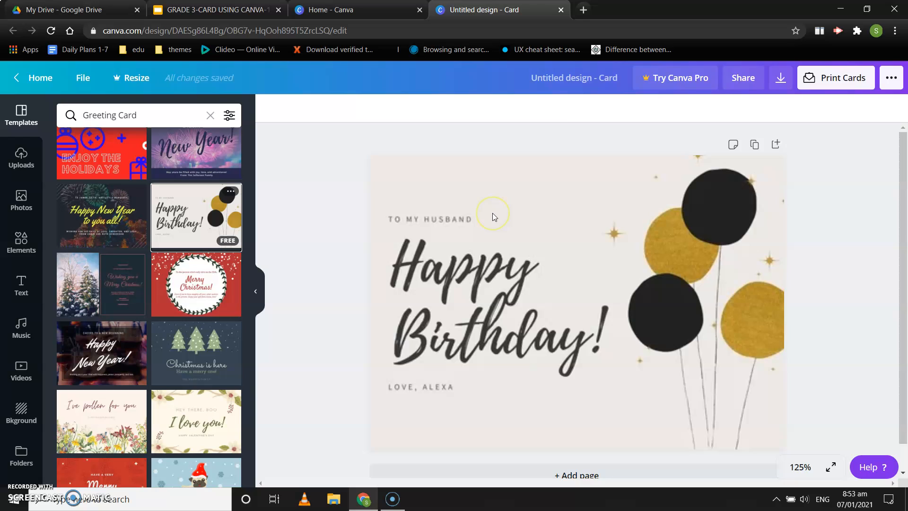
left_click(469, 232)
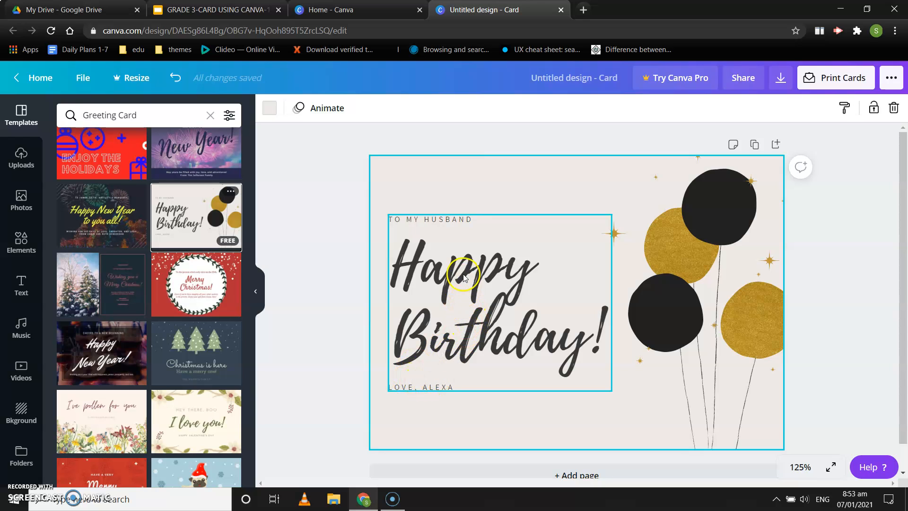
mouse_move(460, 221)
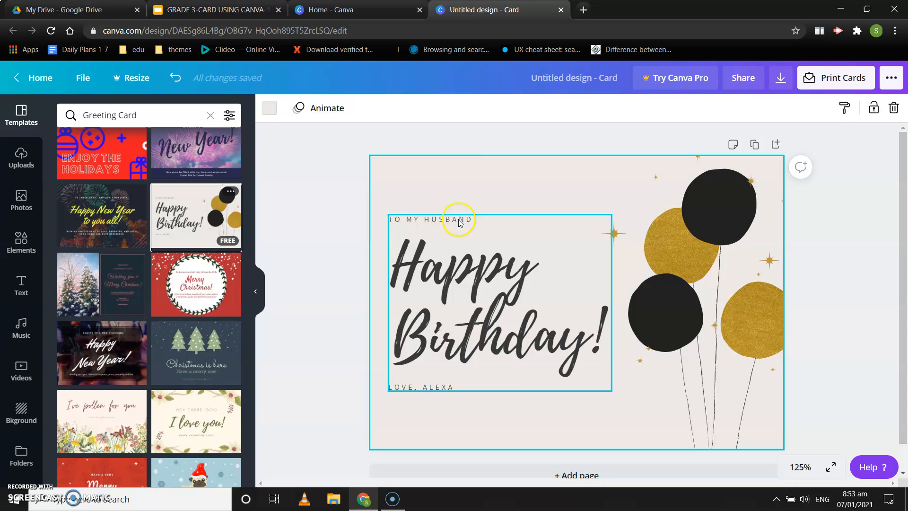
Change the top line's HUSBAND to BEST FRIEND so it reads 'To my best friend'
double_click(447, 220)
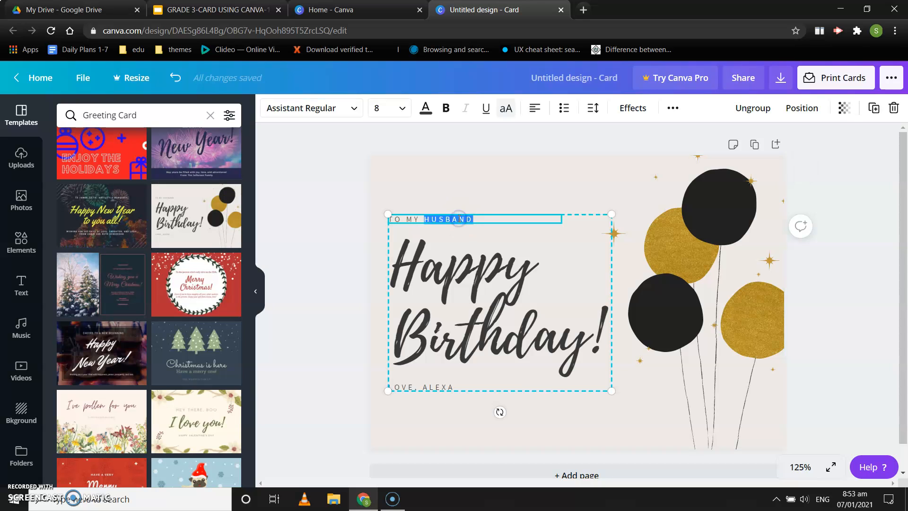
left_click(476, 219)
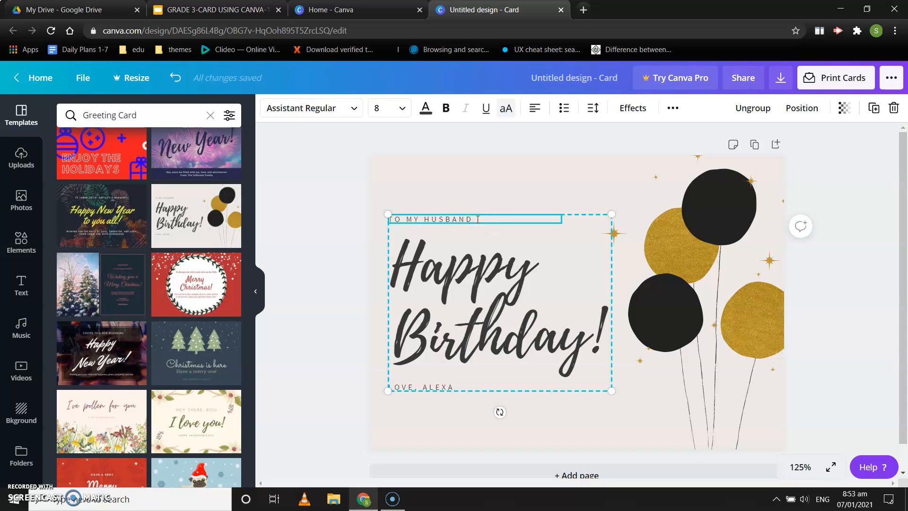
key("Backspace")
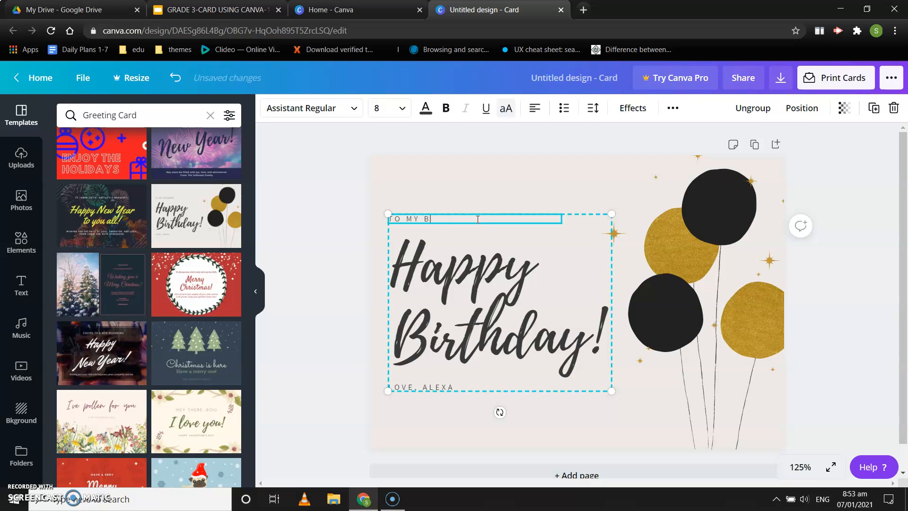
type("EST")
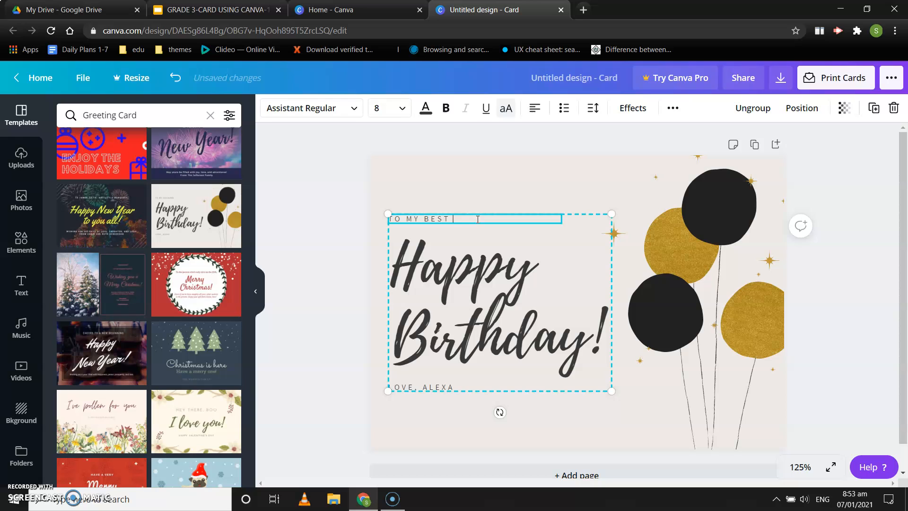
type("FRIEN")
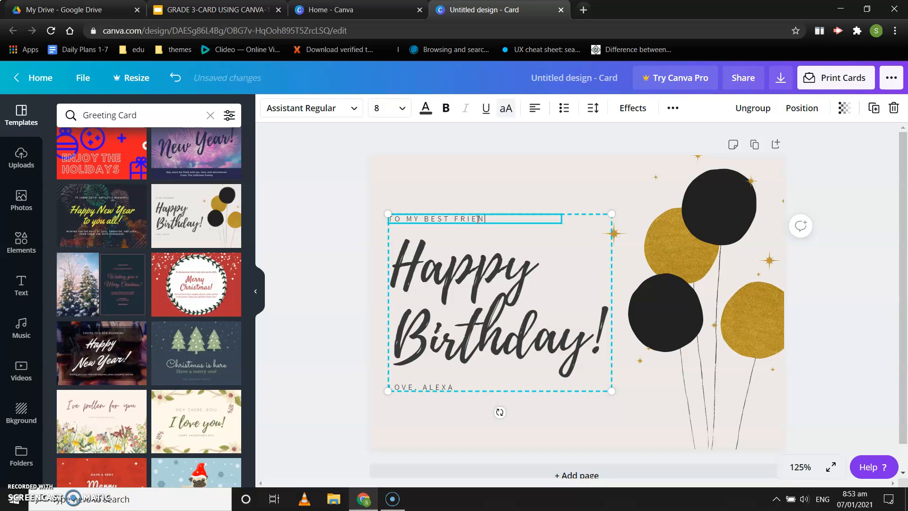
type("D")
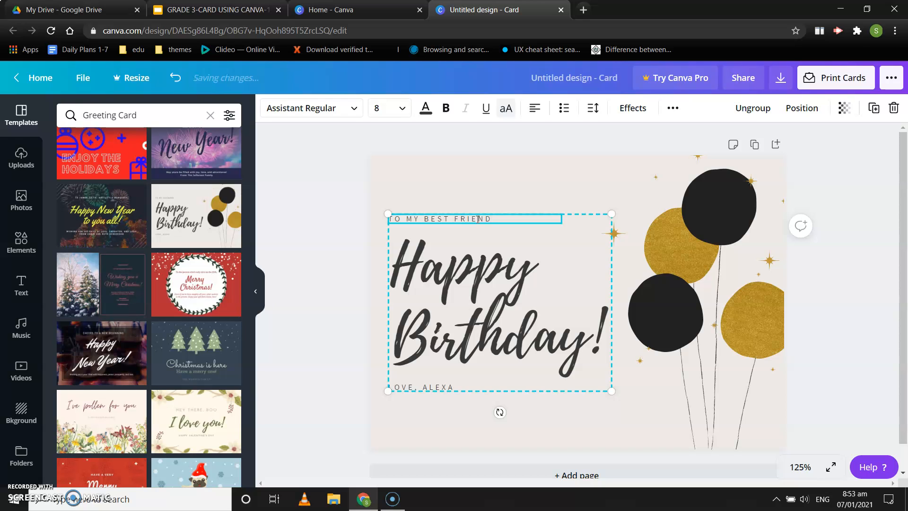
Change the sign-off name so the line reads 'Love, Sneha'
left_click(433, 389)
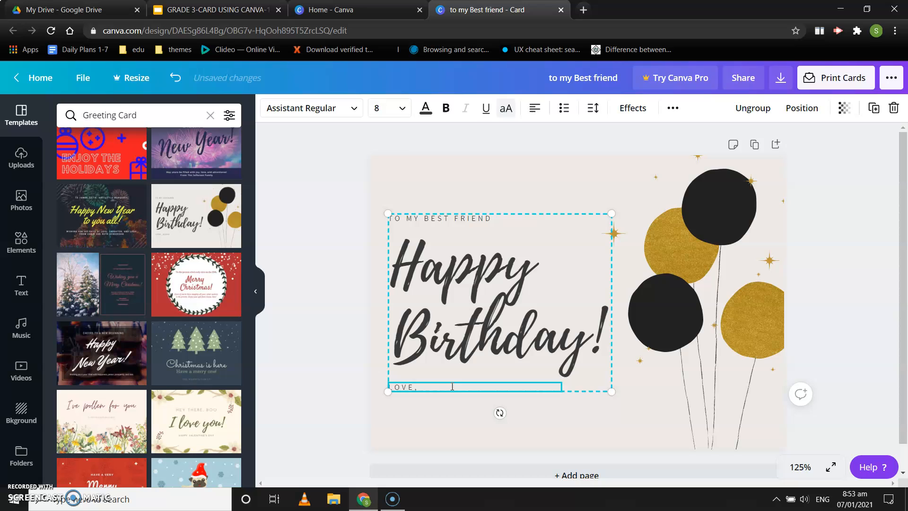
type("SNEHA")
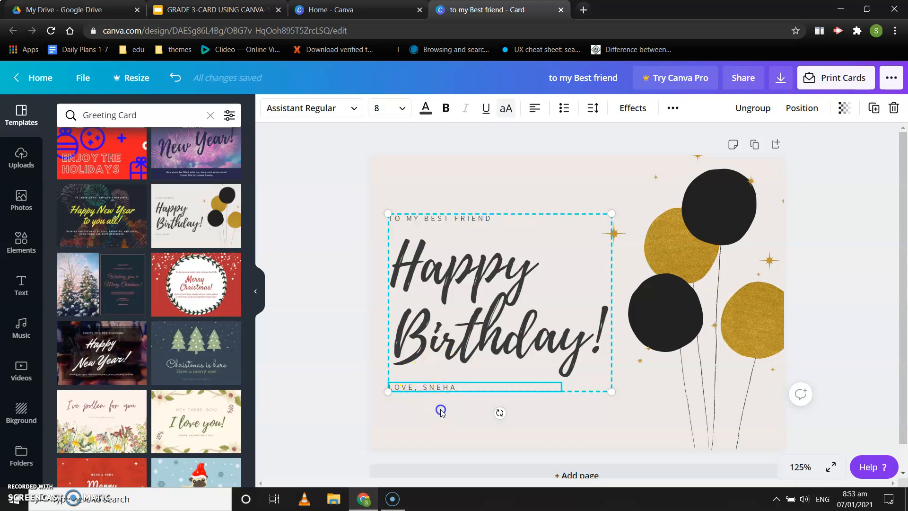
left_click(584, 262)
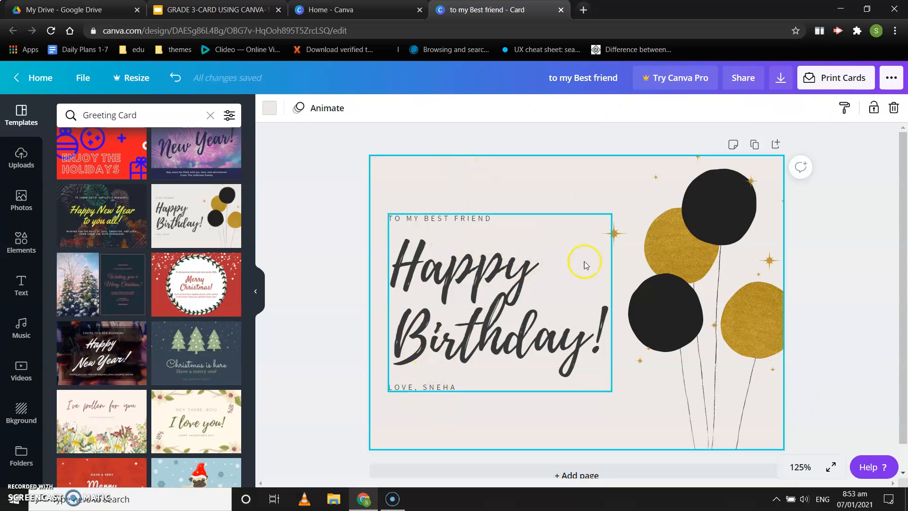
Set both small text lines, the top line and the sign-off, to font size 14
left_click(475, 174)
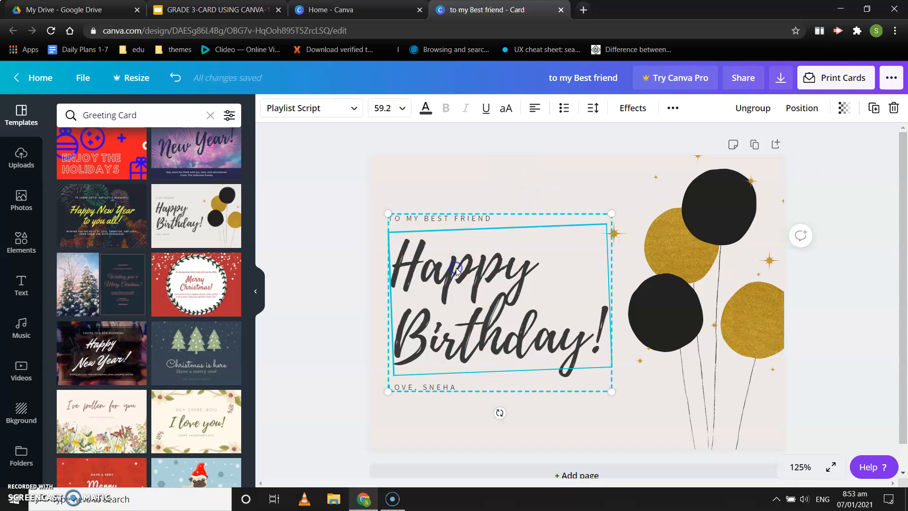
mouse_move(426, 234)
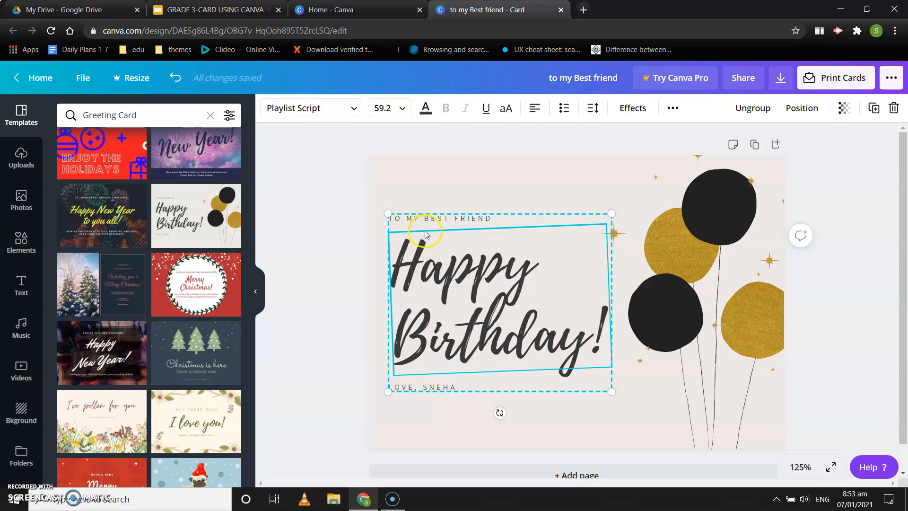
left_click(439, 219)
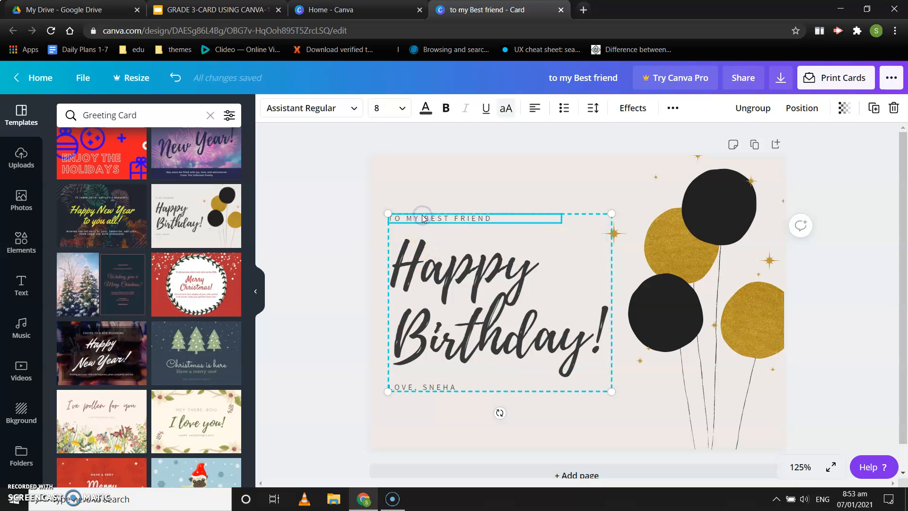
left_click(403, 108)
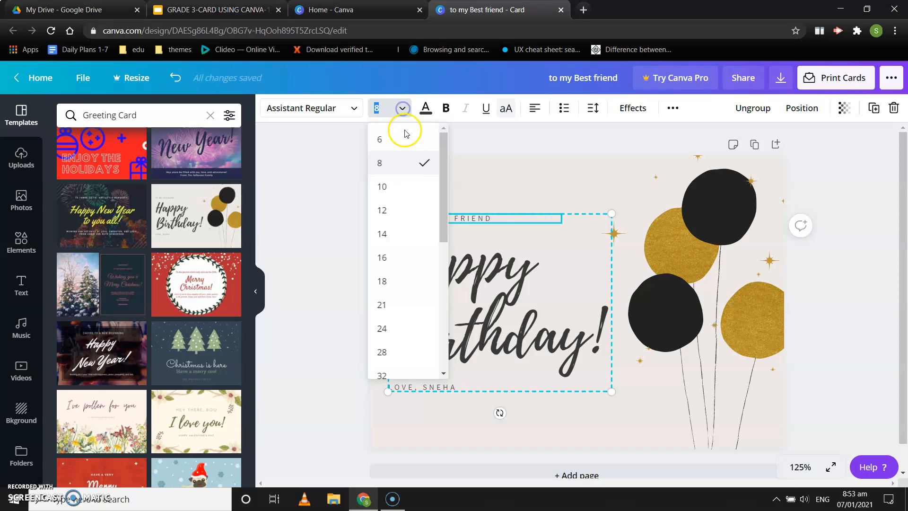
mouse_move(399, 213)
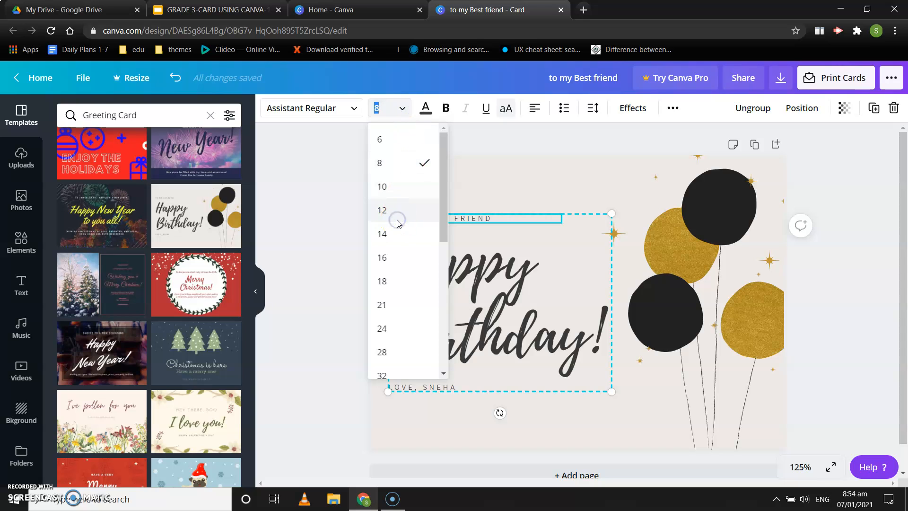
left_click(381, 210)
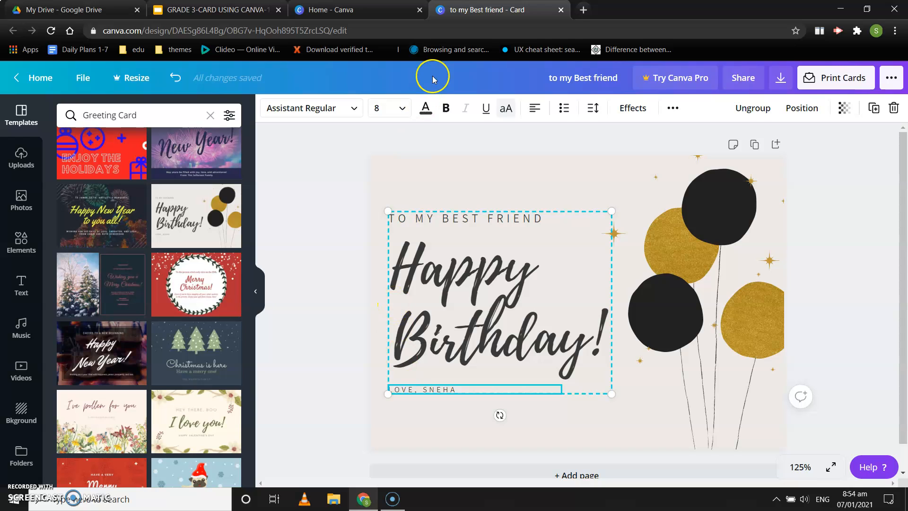
left_click(389, 108)
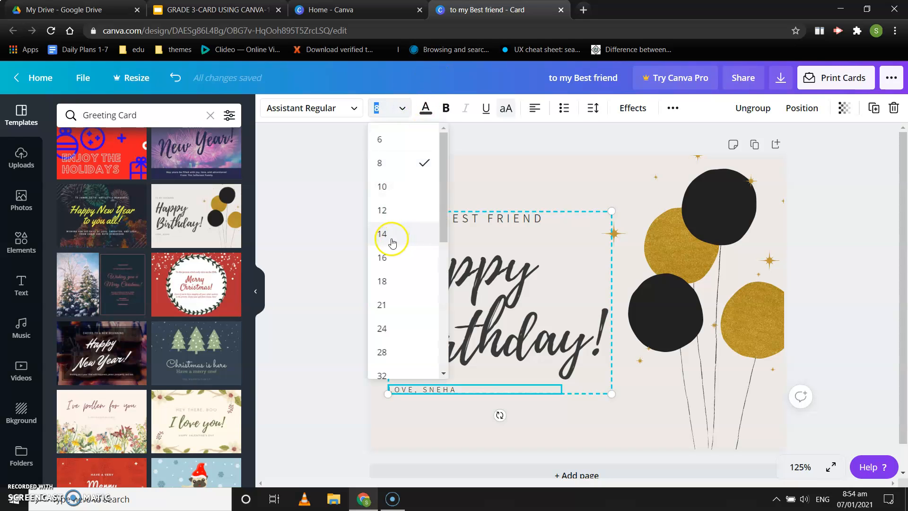
left_click(382, 234)
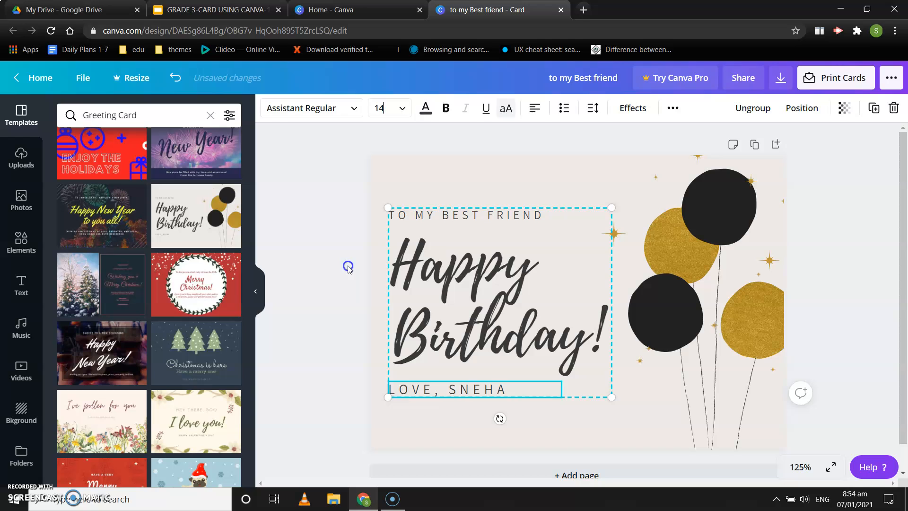
left_click(663, 258)
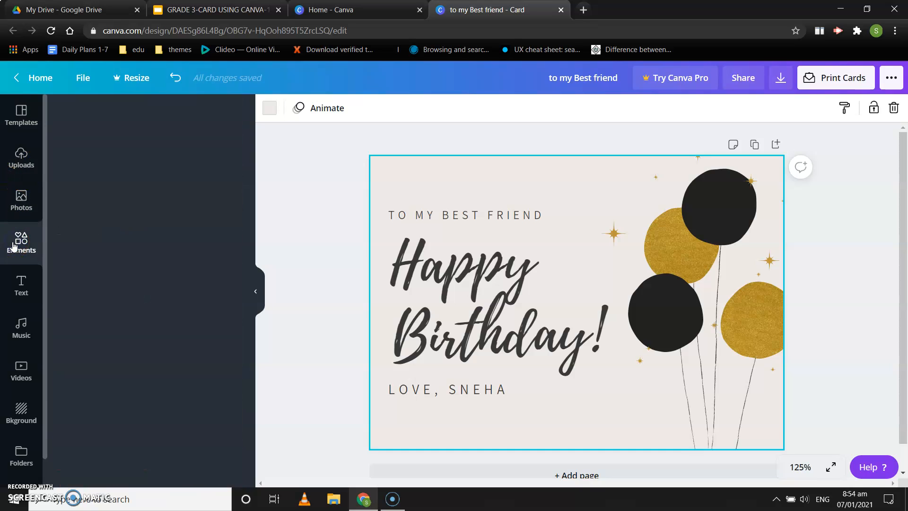
Search Elements for 'birthday' and add the orange birthday cake graphic to the card
left_click(21, 240)
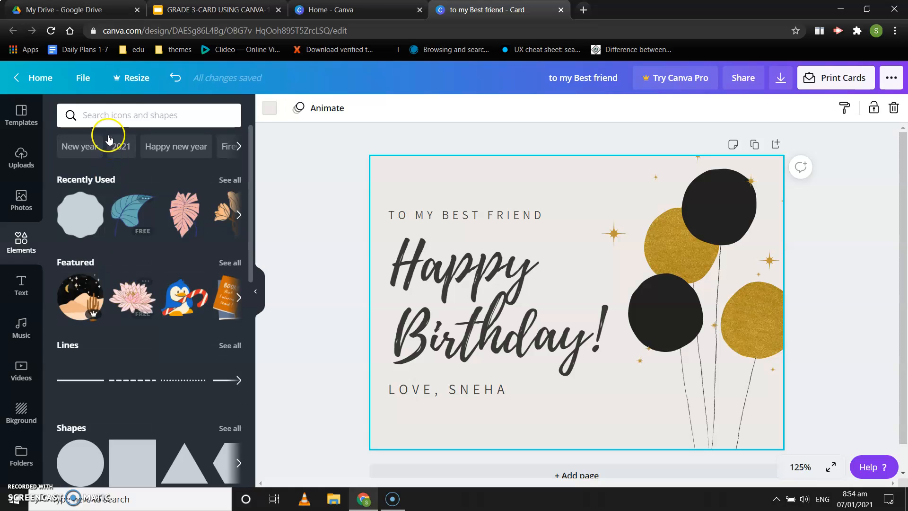
type("b")
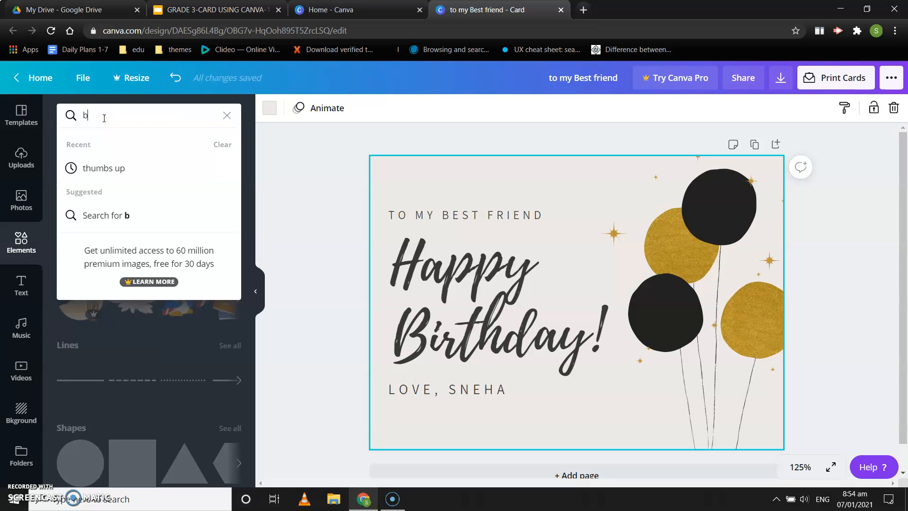
type("irthday")
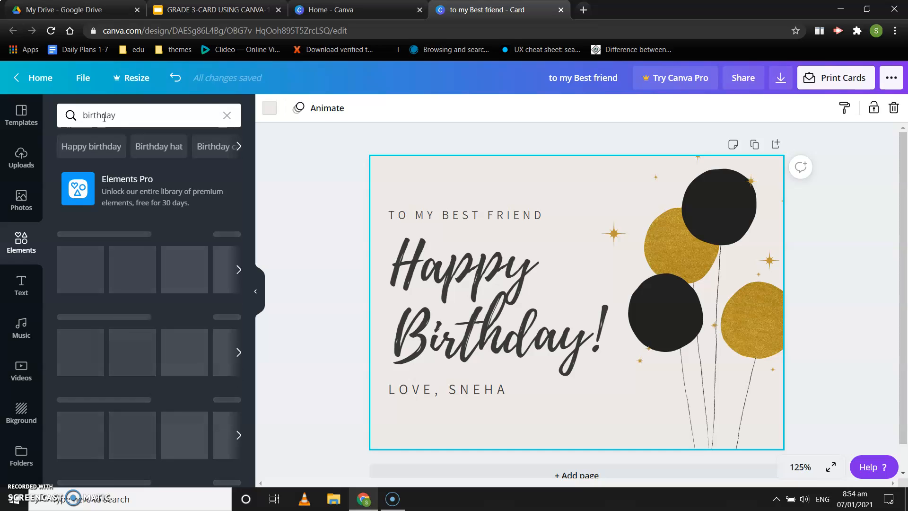
key("Return")
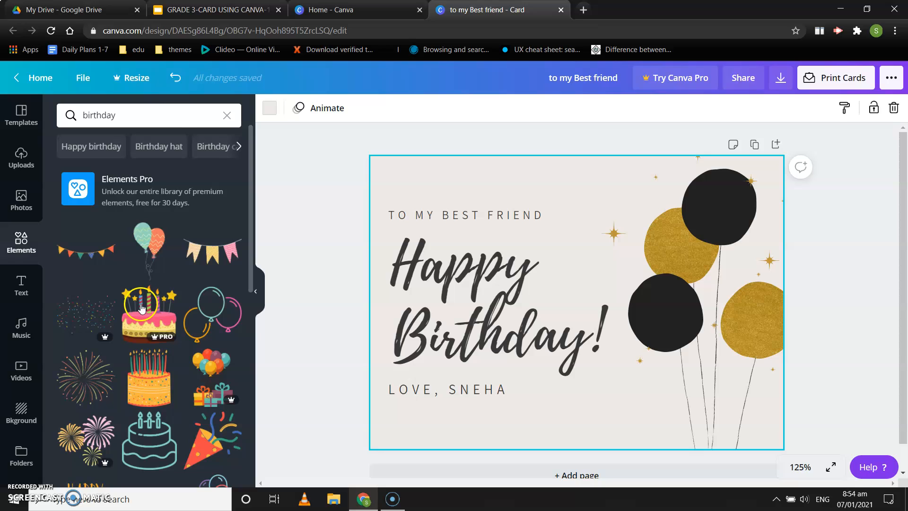
mouse_move(215, 314)
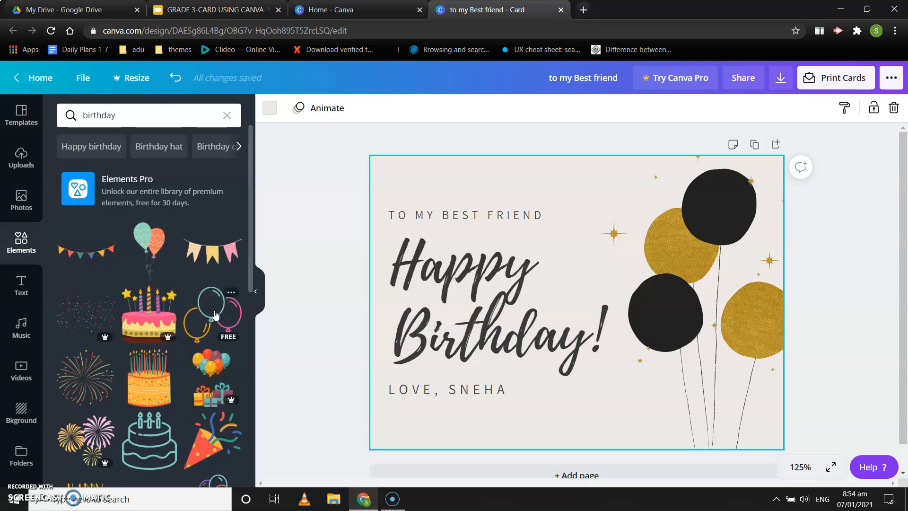
mouse_move(149, 377)
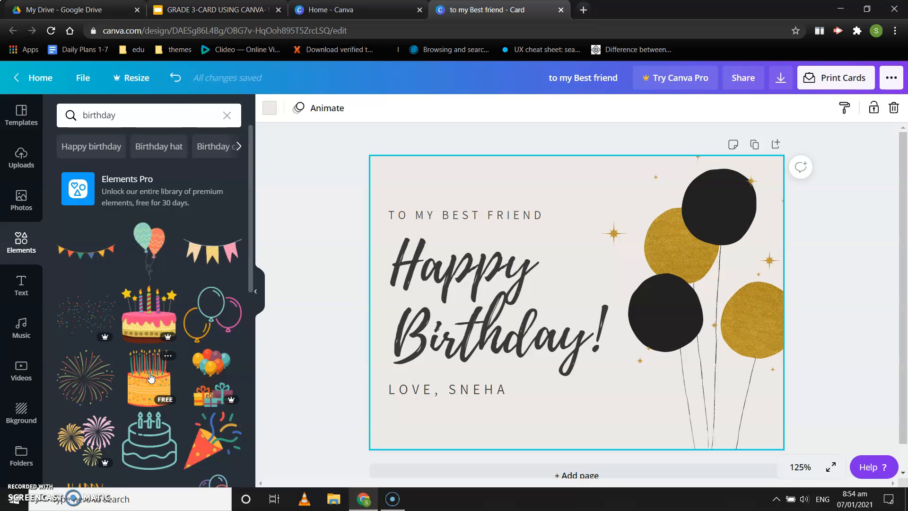
left_click(149, 377)
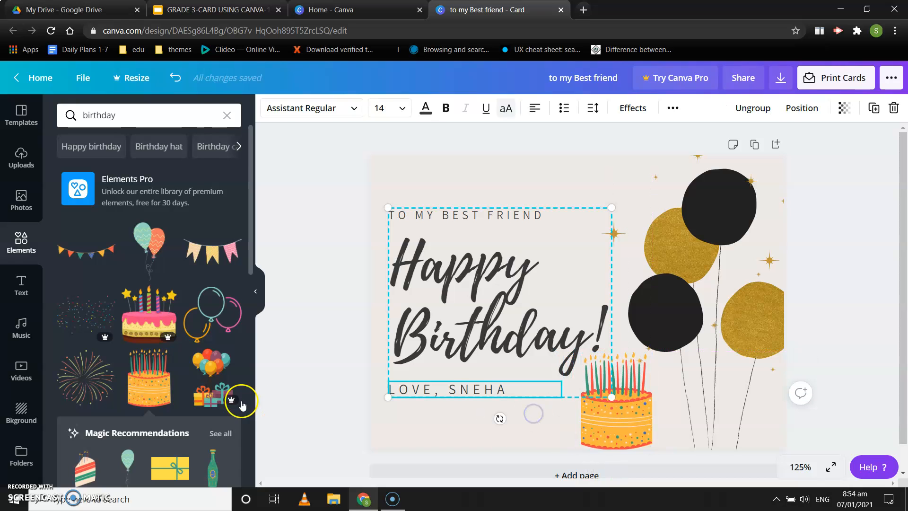
Add the confetti popper graphic beside the Happy Birthday! text and clear the selection
scroll("down", 3)
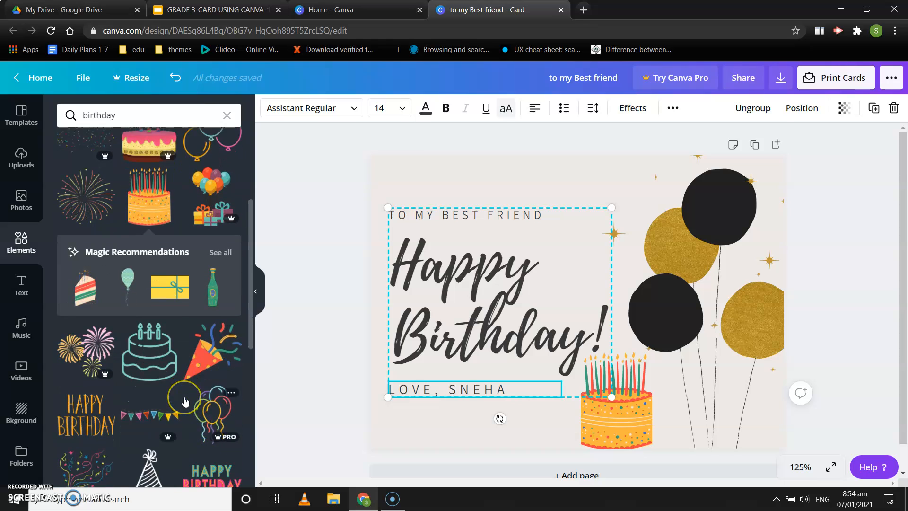
scroll("down", 3)
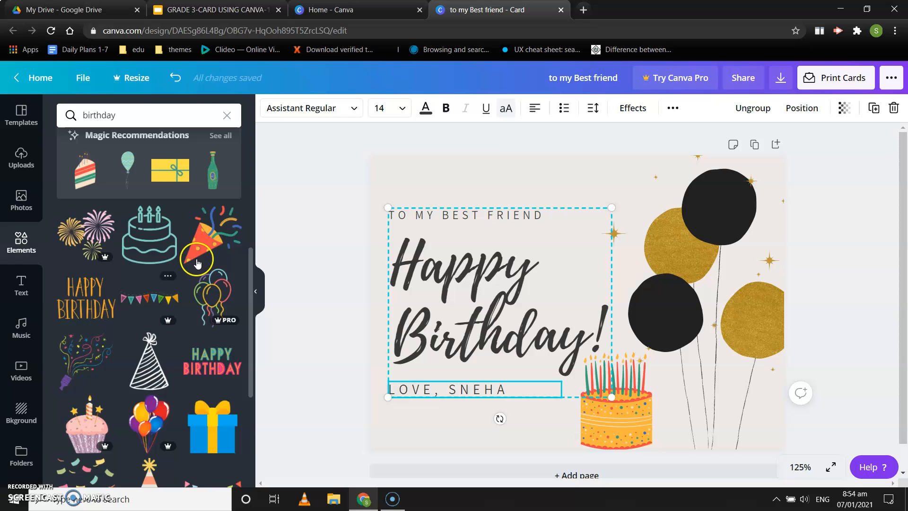
mouse_move(82, 362)
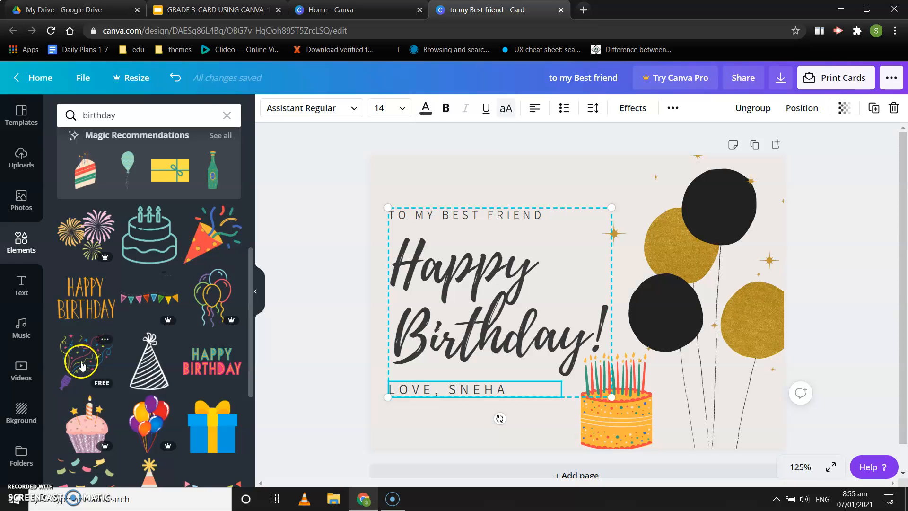
left_click(81, 360)
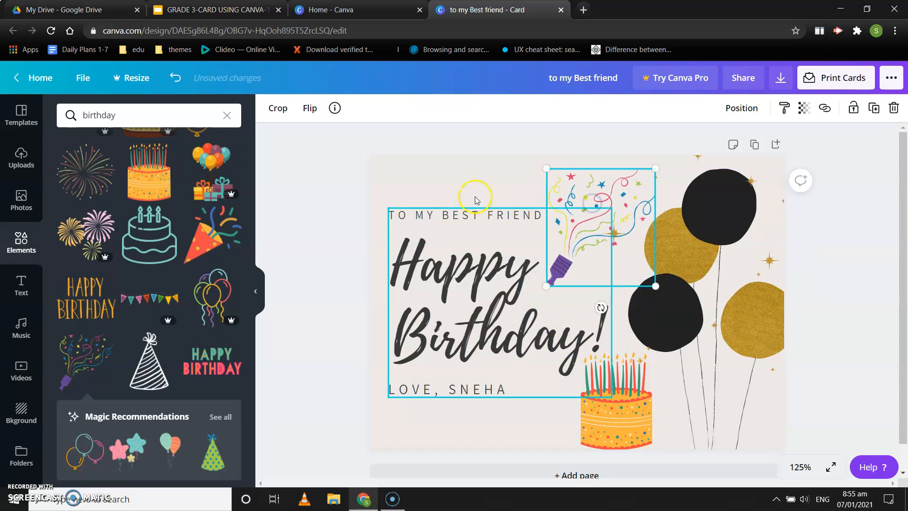
left_click(475, 197)
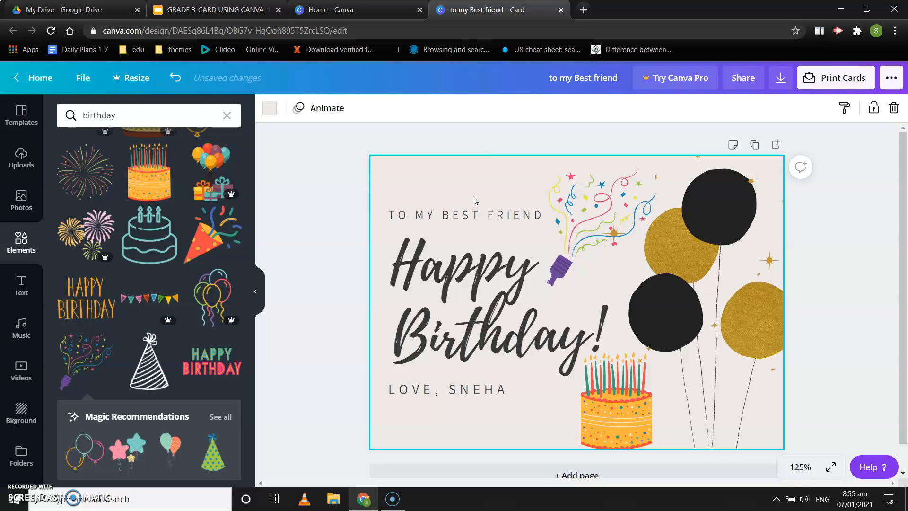
mouse_move(213, 352)
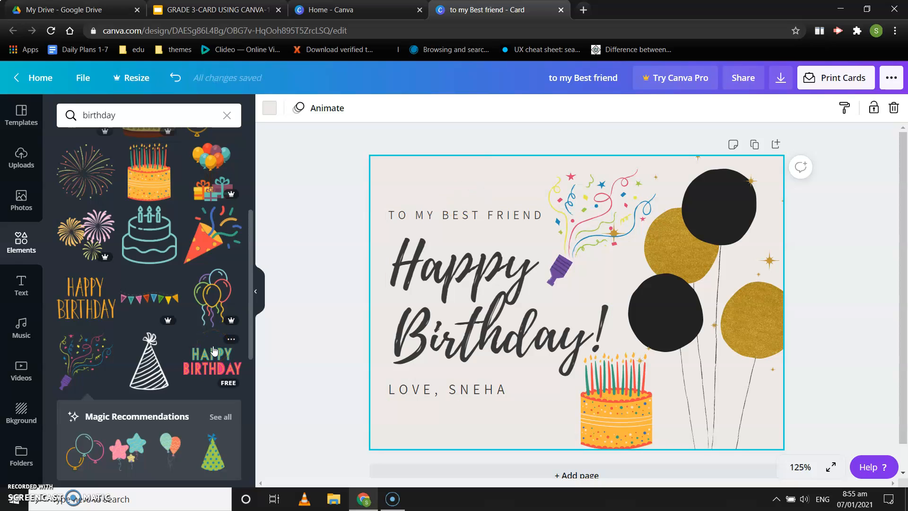
left_click(458, 275)
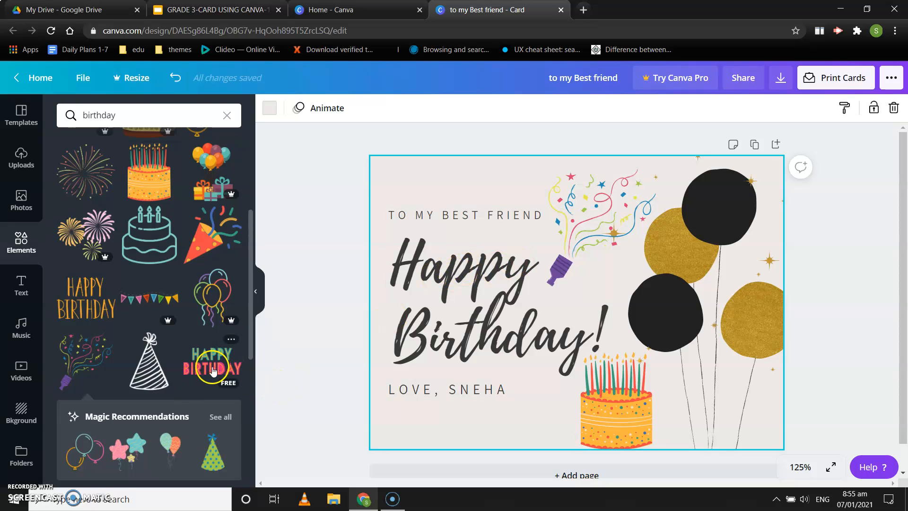
mouse_move(206, 365)
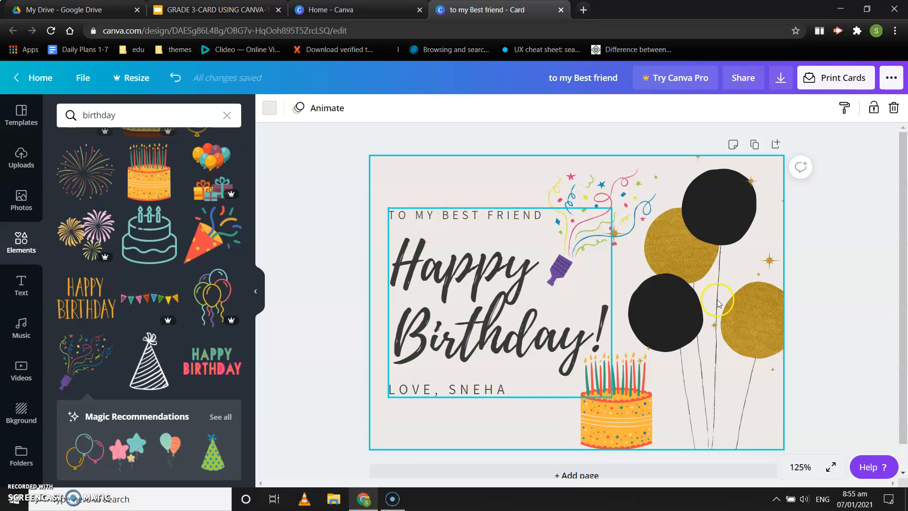
left_click(846, 370)
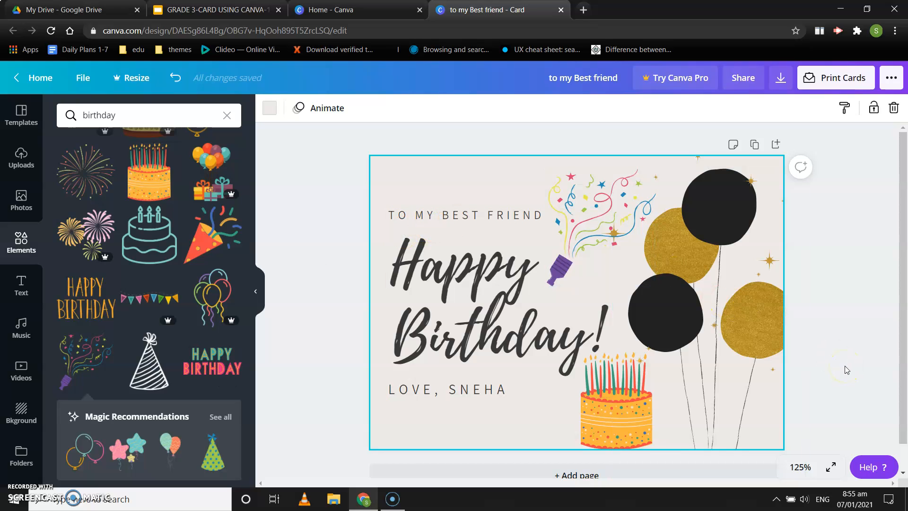
mouse_move(775, 144)
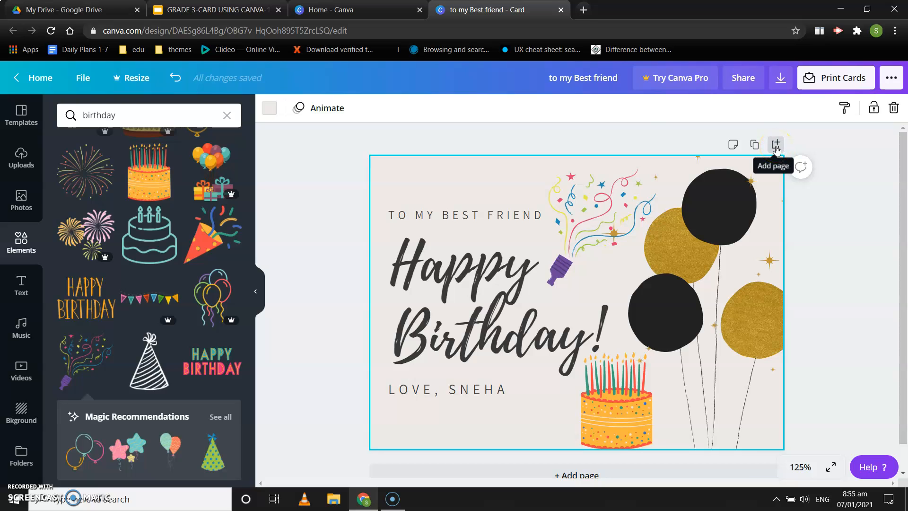
Add a second page and fill it with the deep-space background with planets from Bkground
left_click(776, 145)
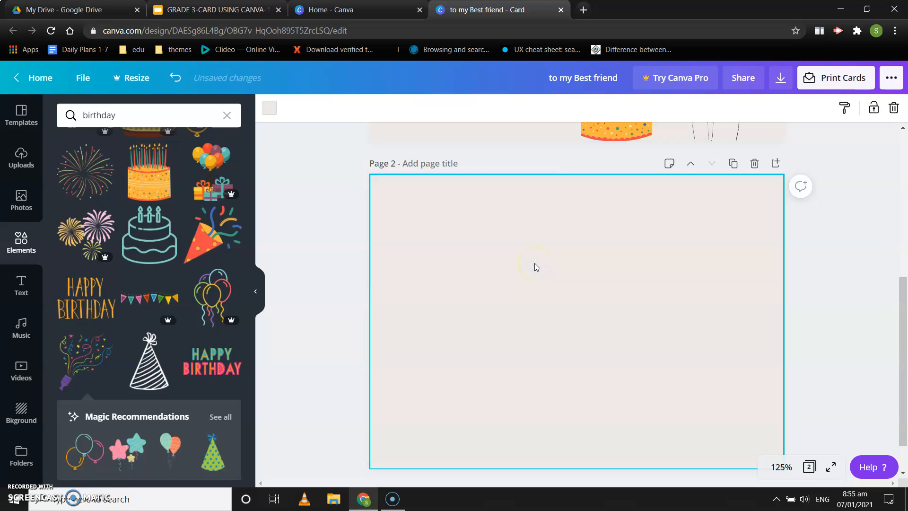
mouse_move(347, 325)
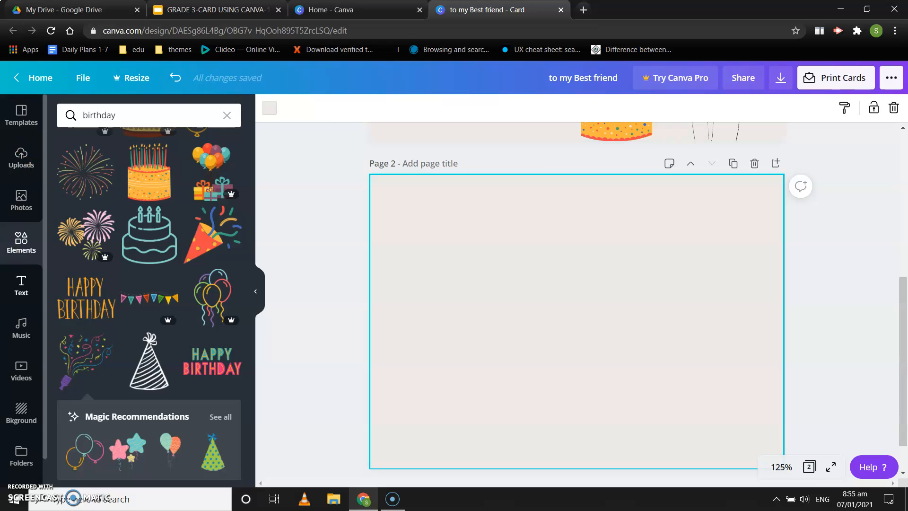
left_click(21, 412)
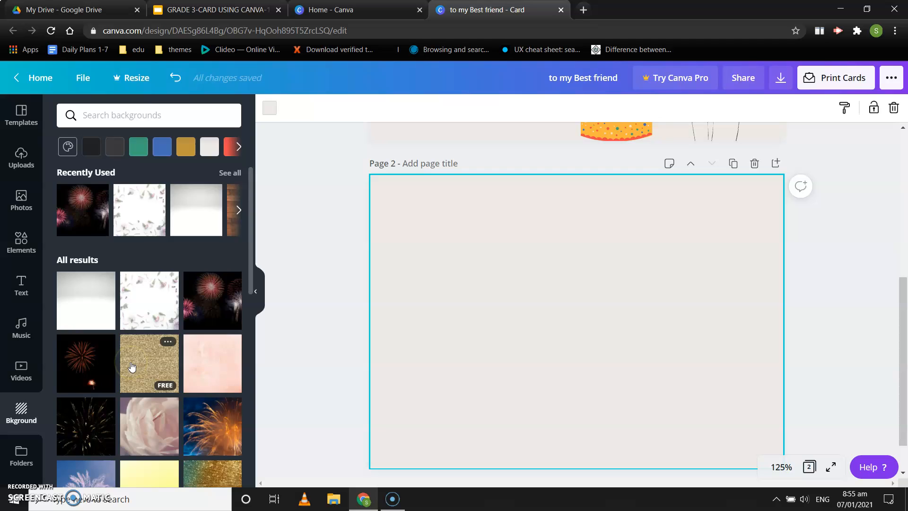
scroll("down", 3)
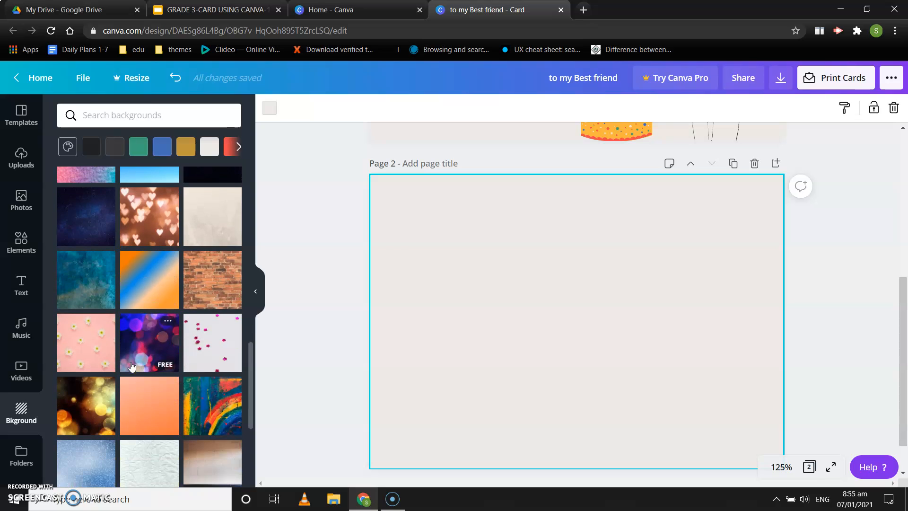
scroll("down", 3)
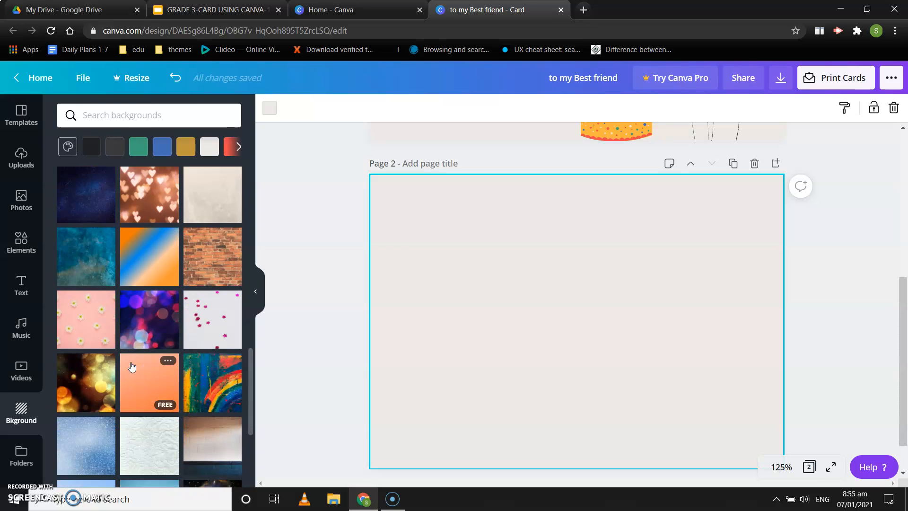
scroll("down", 3)
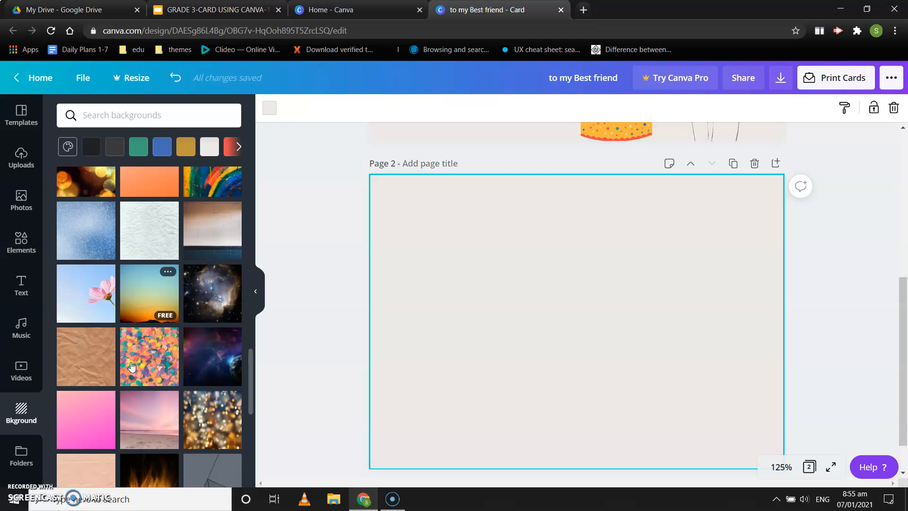
scroll("down", 3)
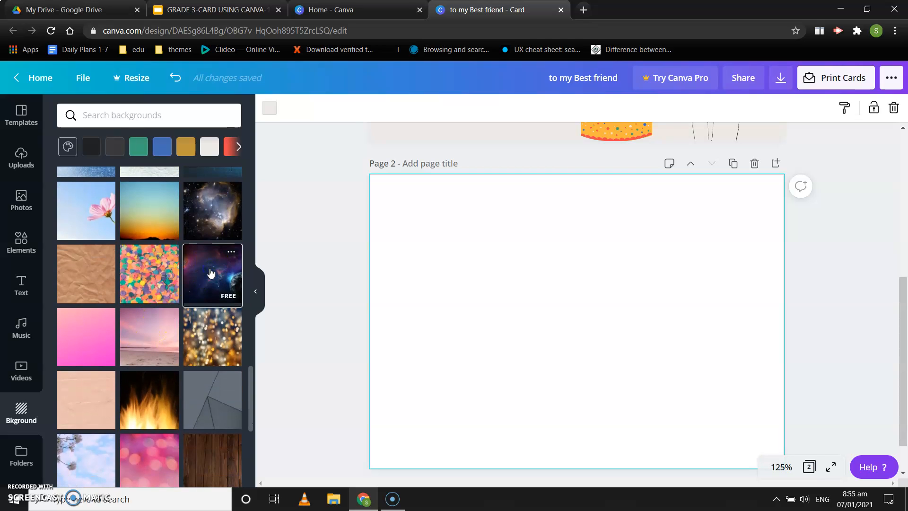
left_click(211, 275)
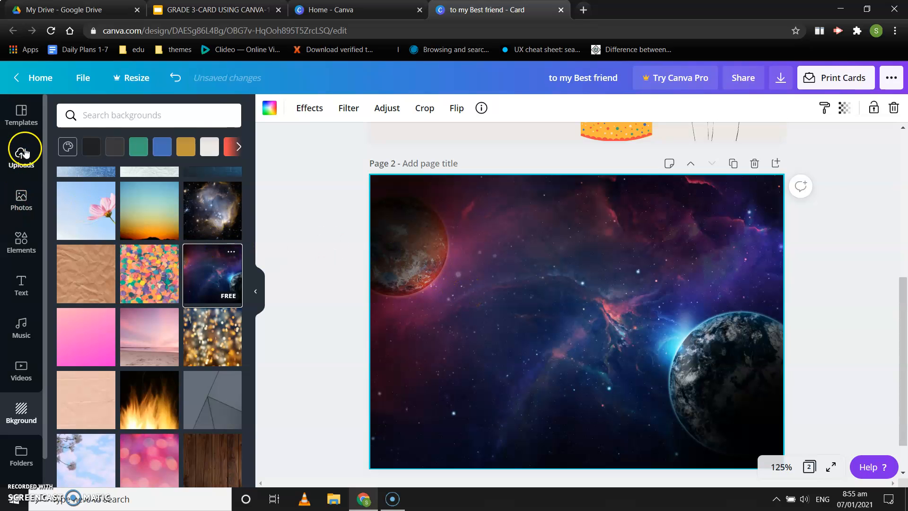
mouse_move(21, 285)
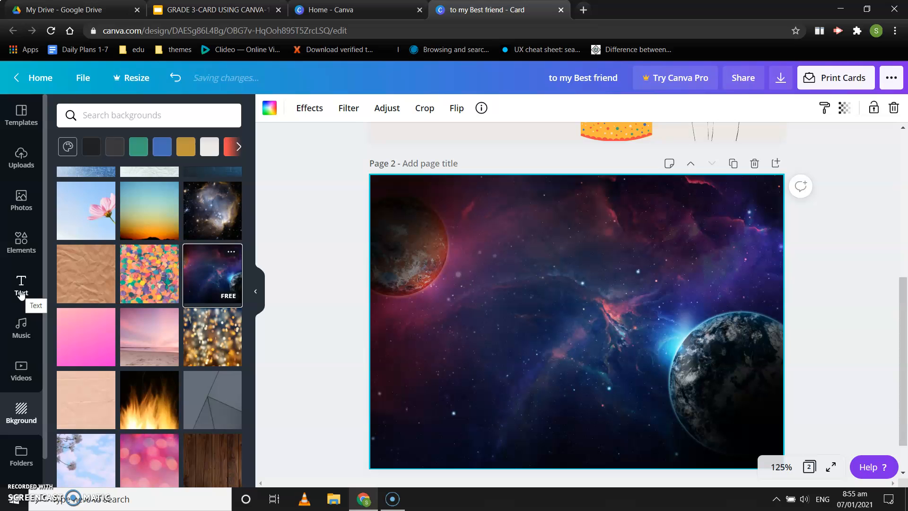
left_click(21, 287)
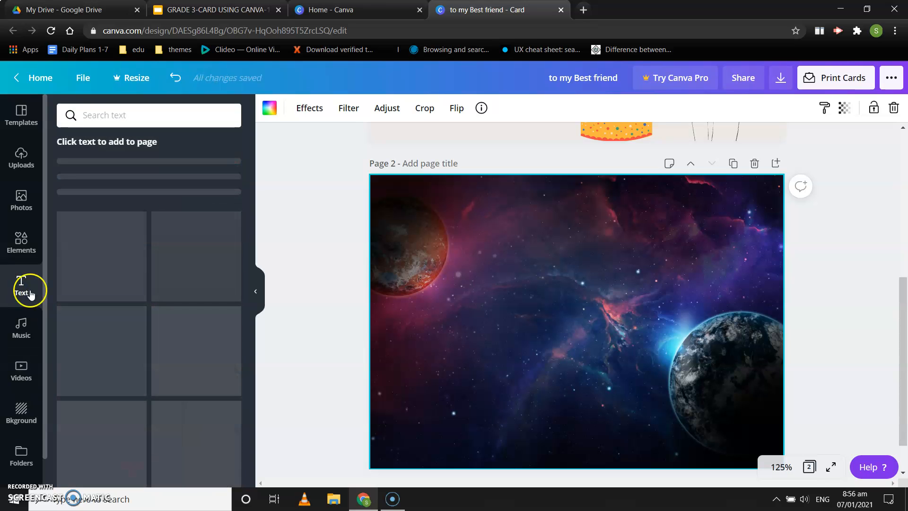
Add the 'welcome little one! BABY TAYLOR FINN' font combination onto page 2's space background
left_click(21, 287)
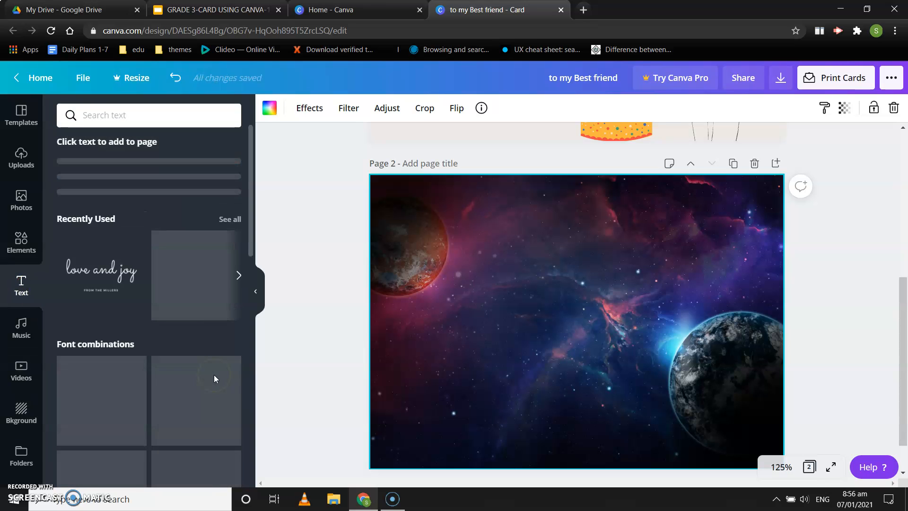
scroll("down", 3)
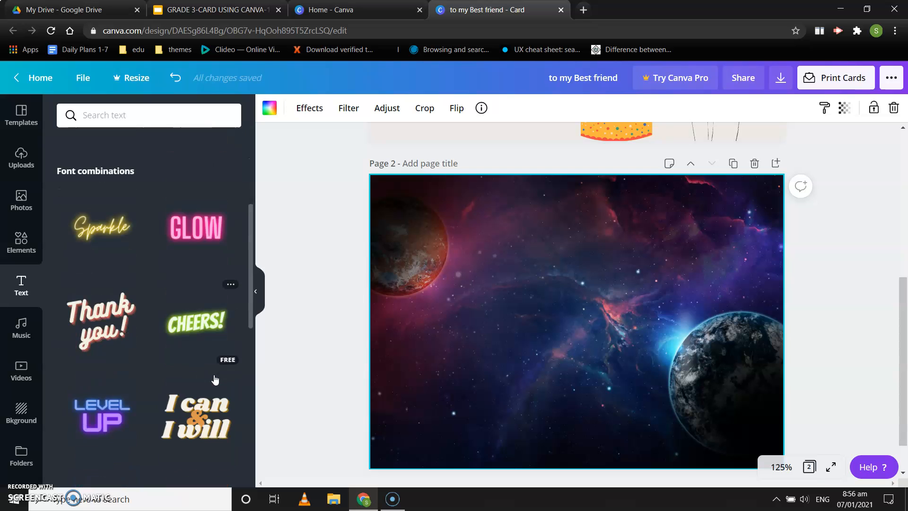
scroll("down", 3)
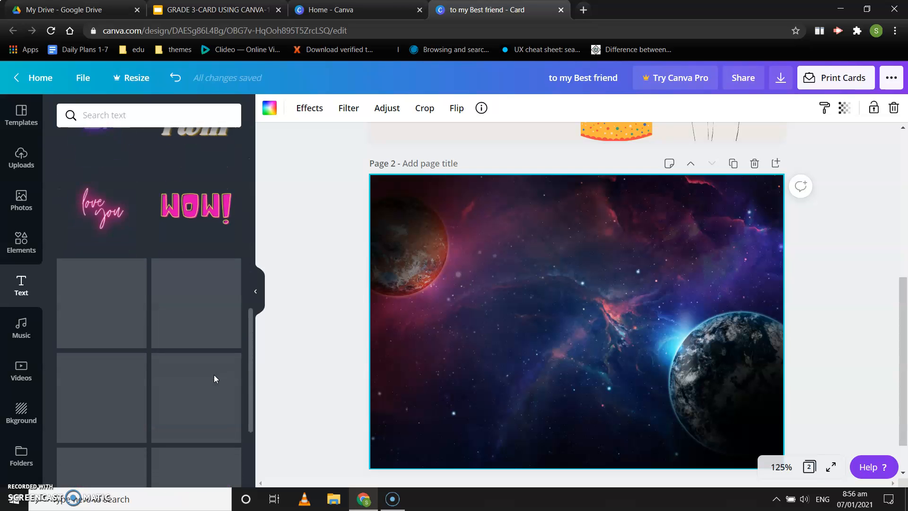
scroll("down", 3)
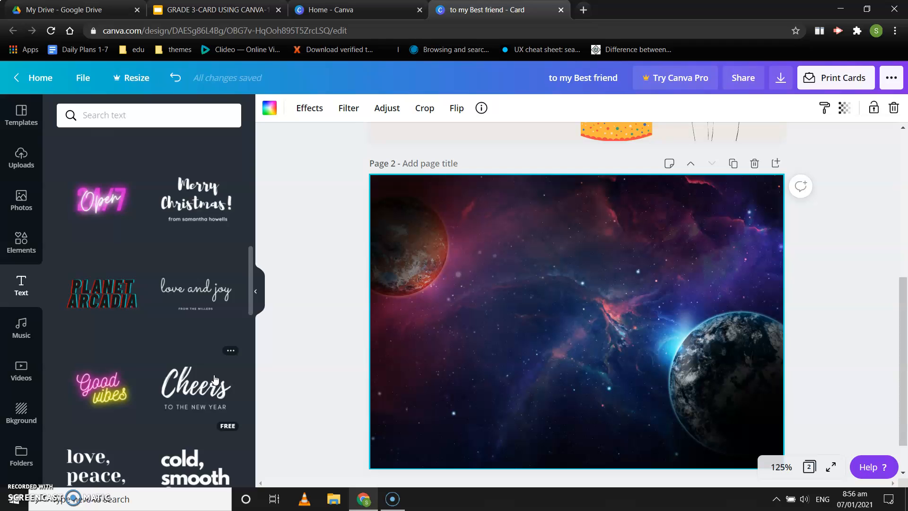
scroll("down", 3)
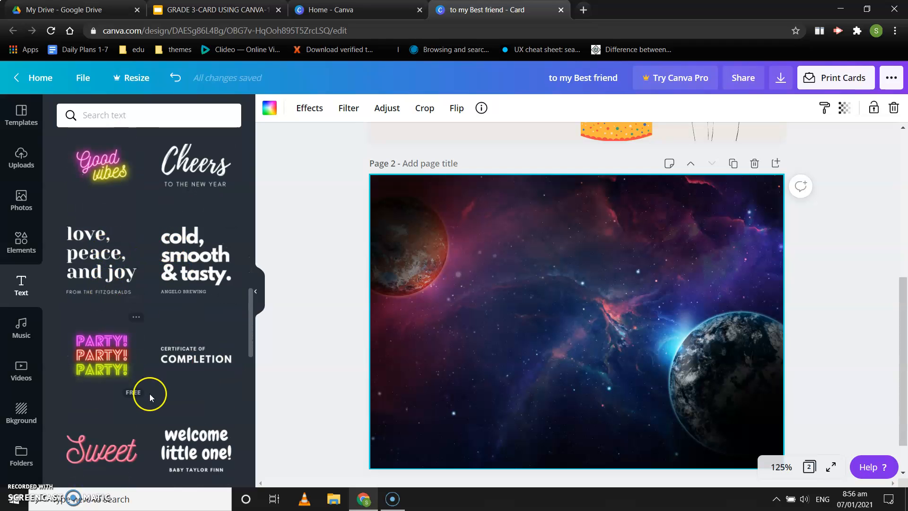
scroll("down", 3)
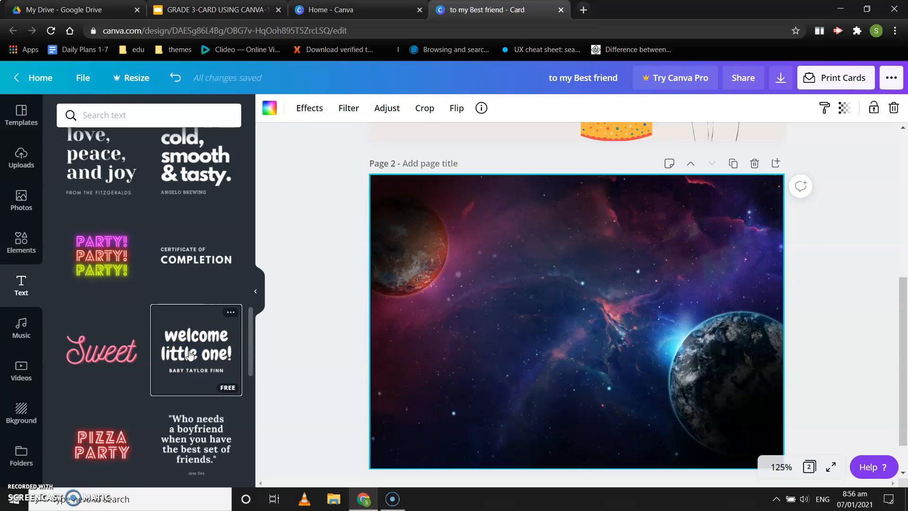
left_click(196, 350)
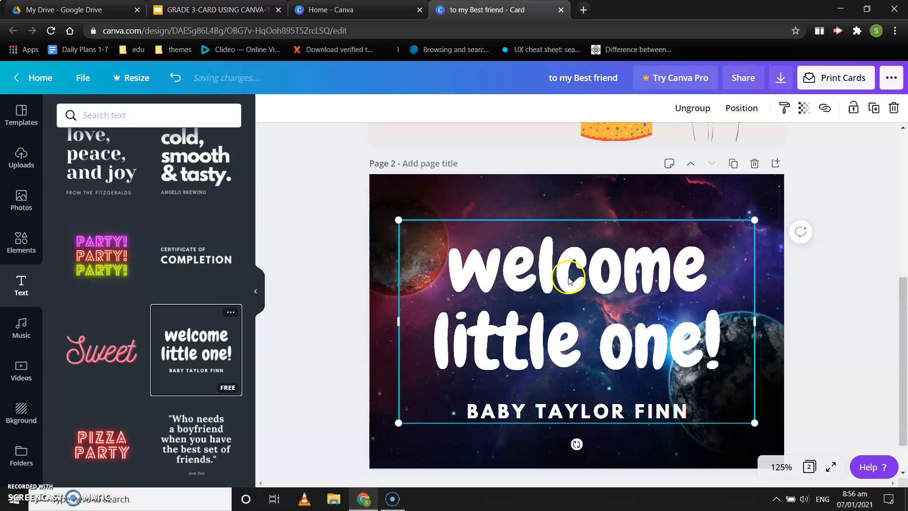
mouse_move(666, 284)
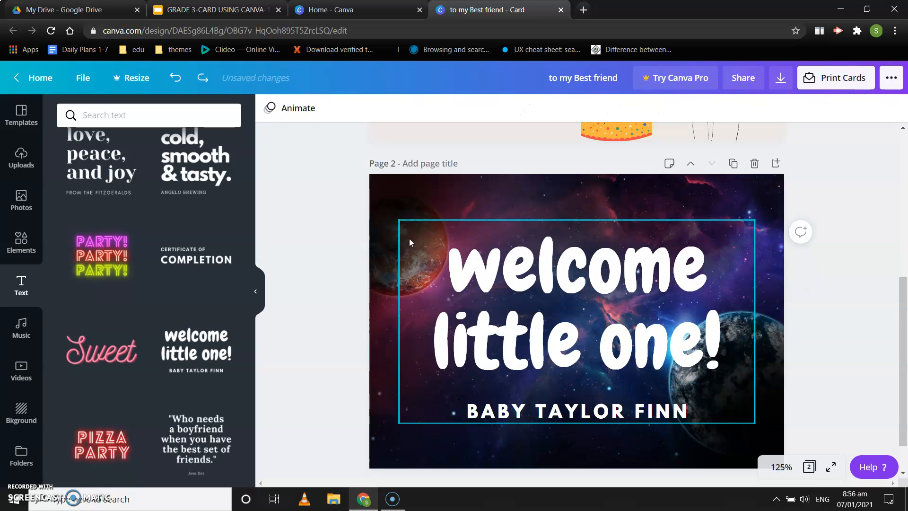
Rewrite the big headline on page 2 to read 'Happy Birthday'
left_click(577, 319)
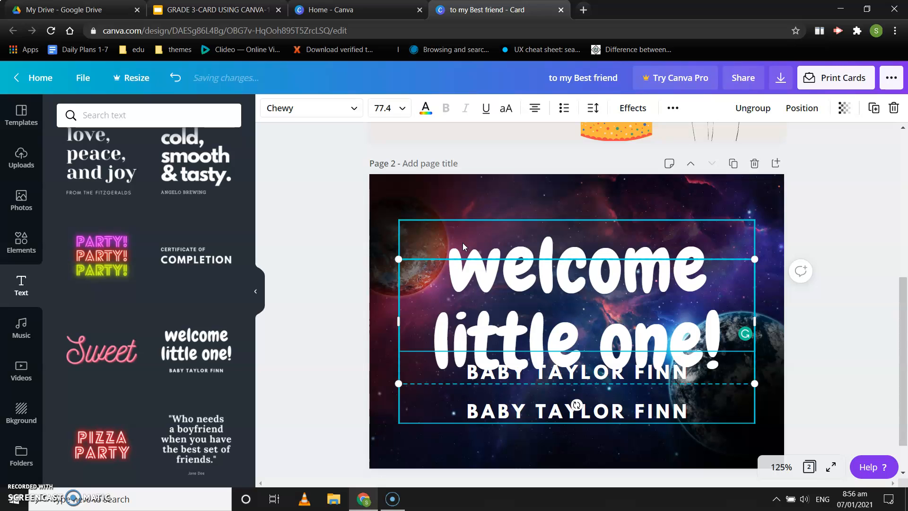
type("Ha")
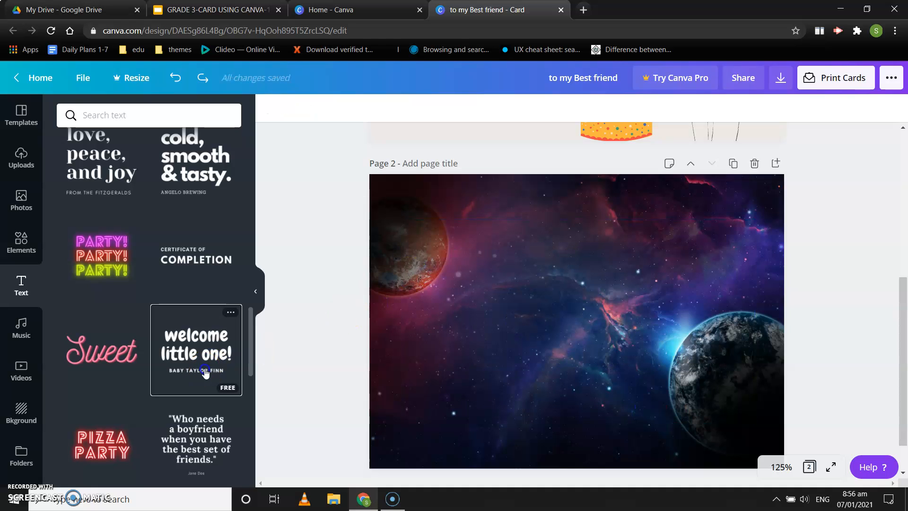
left_click(195, 350)
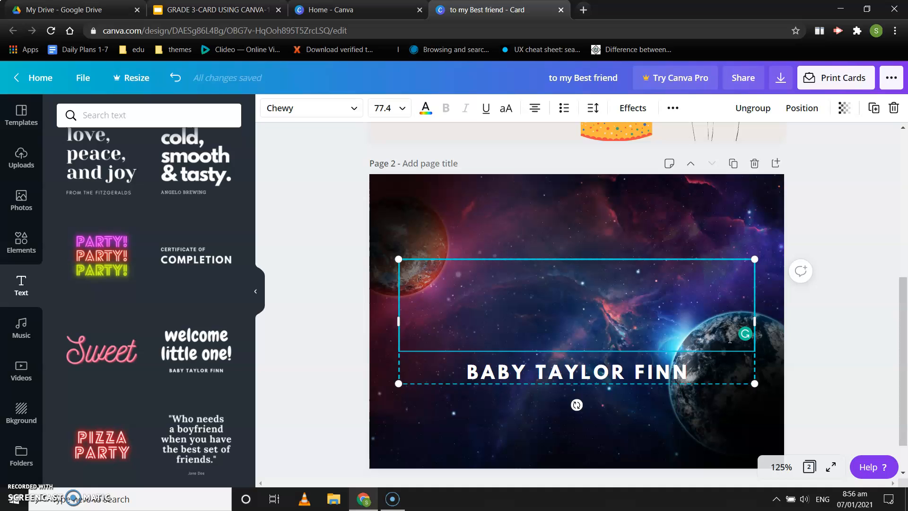
type("Happy")
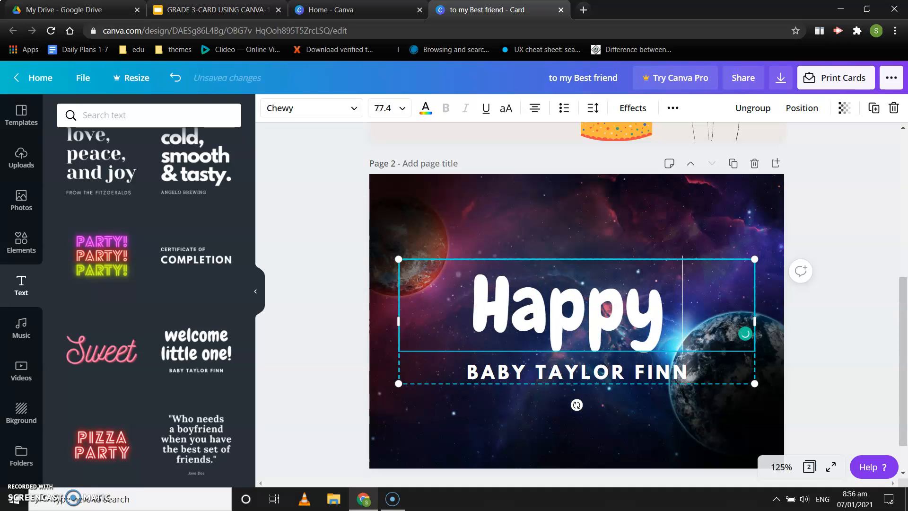
type("Birthday")
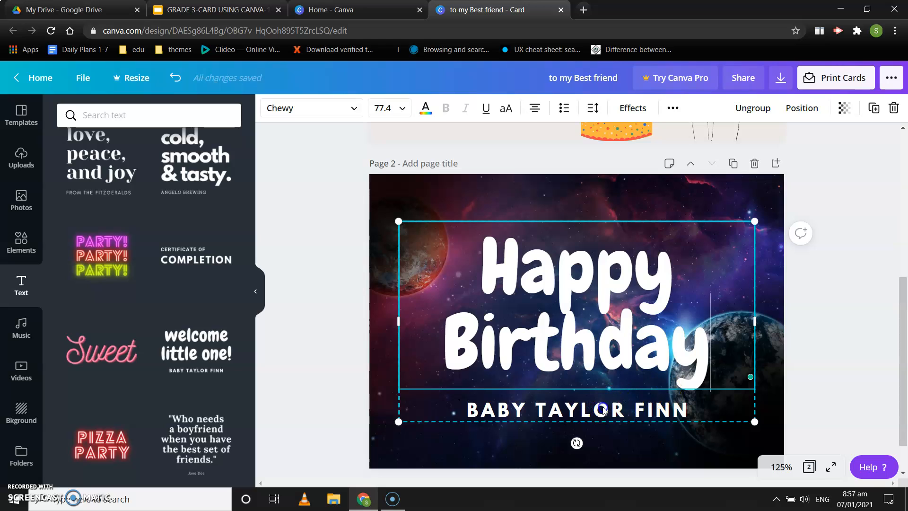
Rewrite the BABY TAYLOR FINN subheading as 'TO MY BEST FRIEND'
left_click(602, 409)
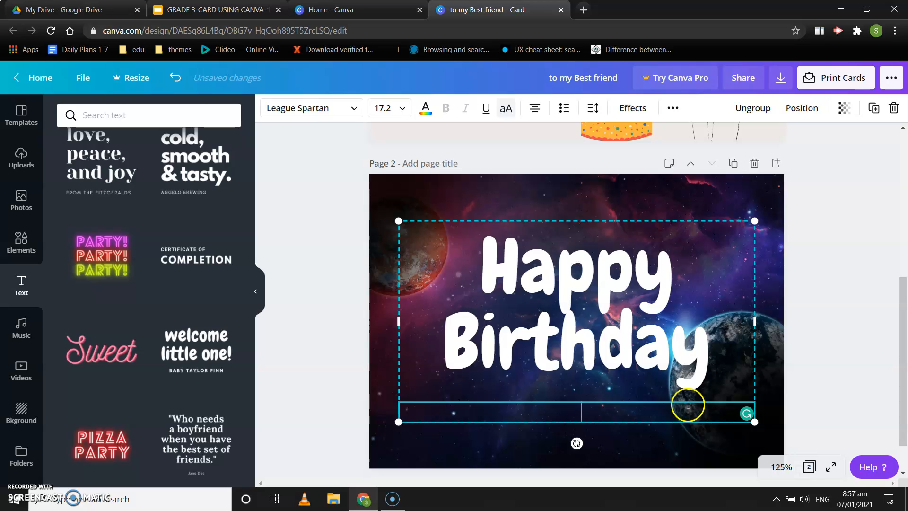
type("TO")
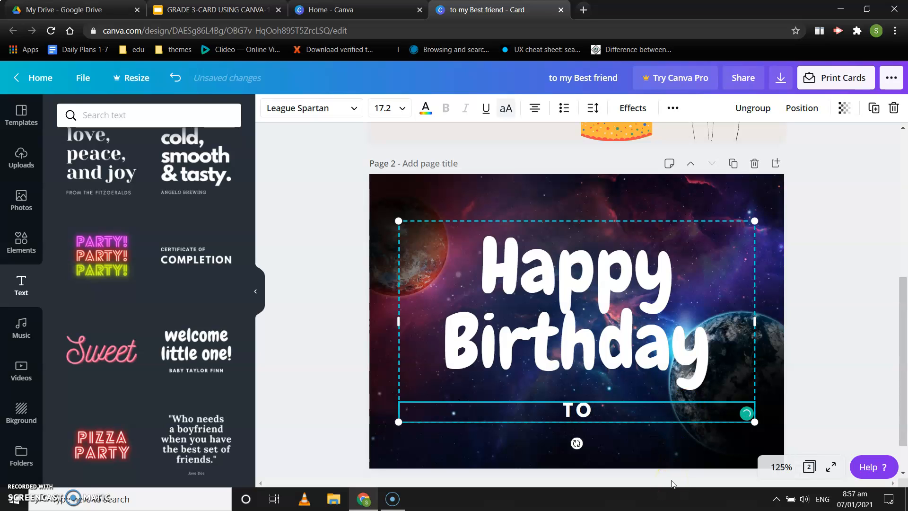
type("MY")
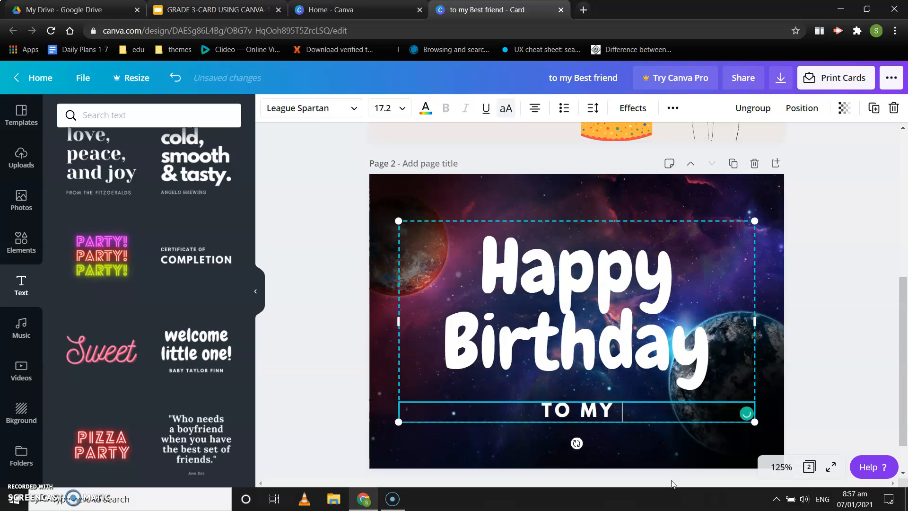
type("BEST FR")
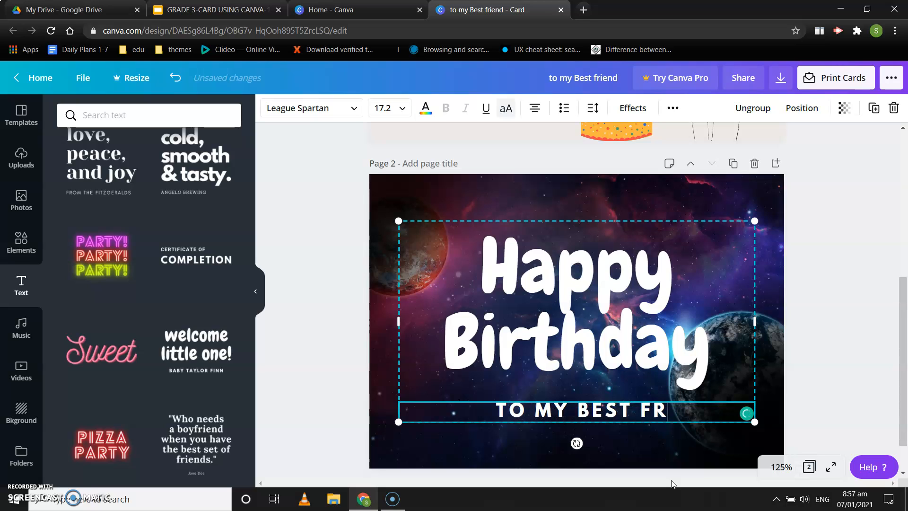
type("IEND")
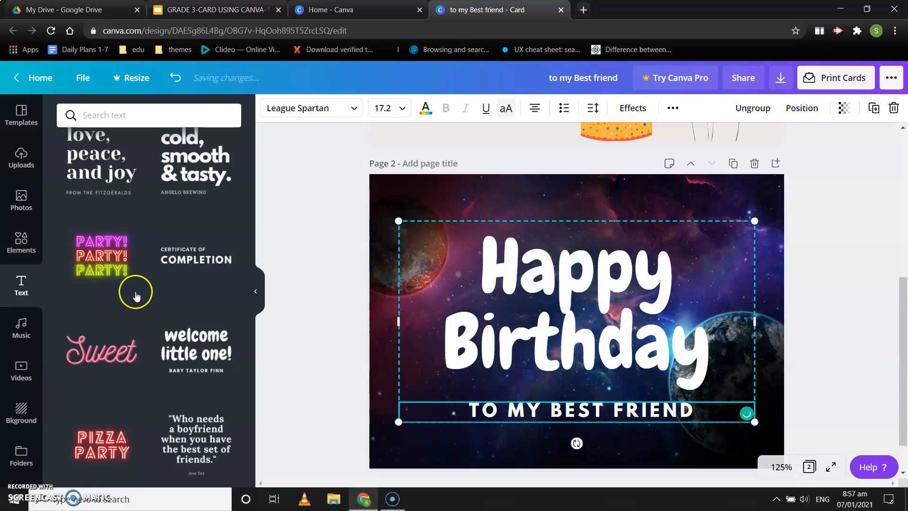
From the birthday Elements, add the striped party hat and the blue gift box to page 2
left_click(20, 243)
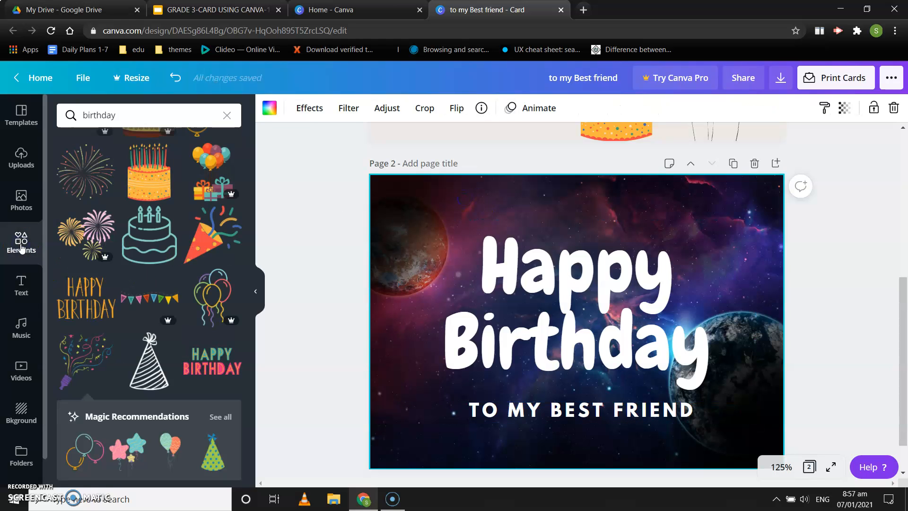
mouse_move(141, 296)
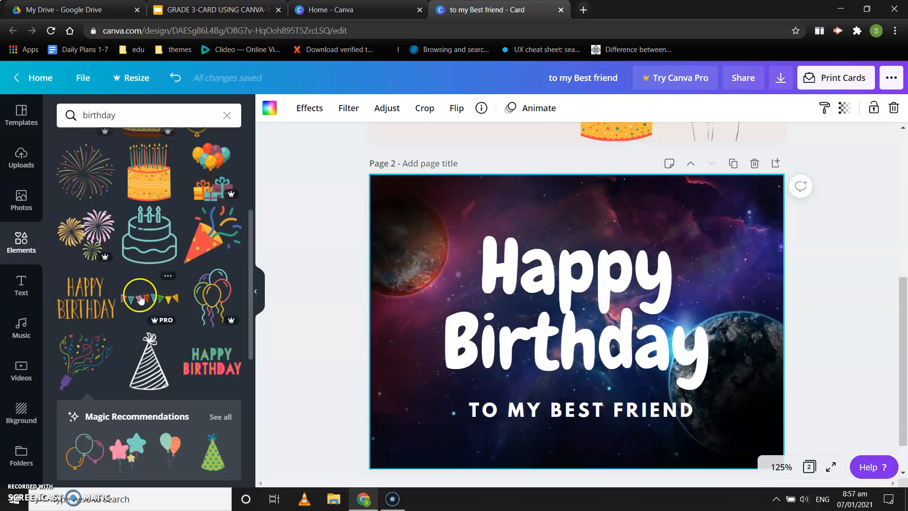
left_click(149, 361)
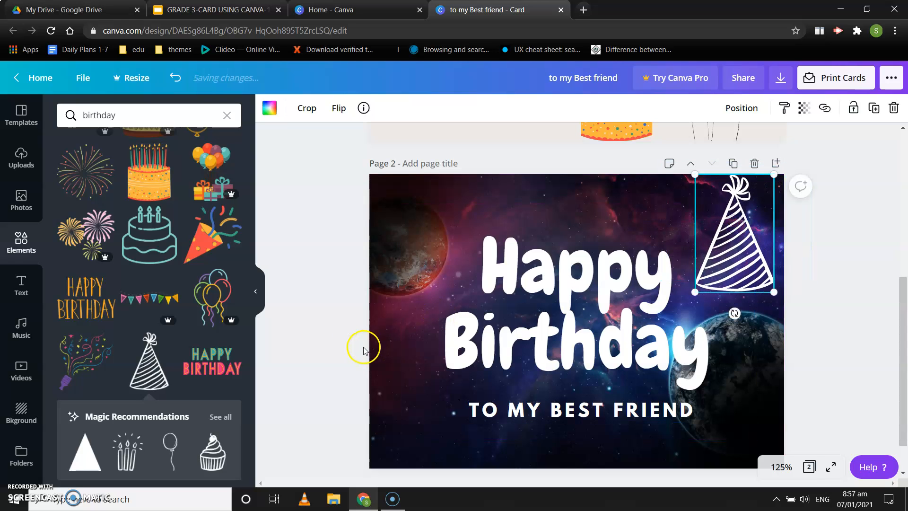
scroll("down", 3)
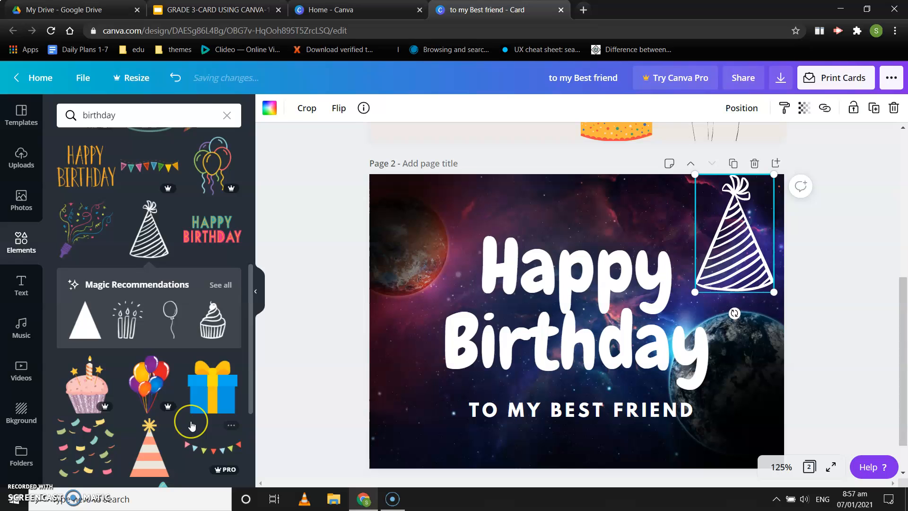
scroll("down", 3)
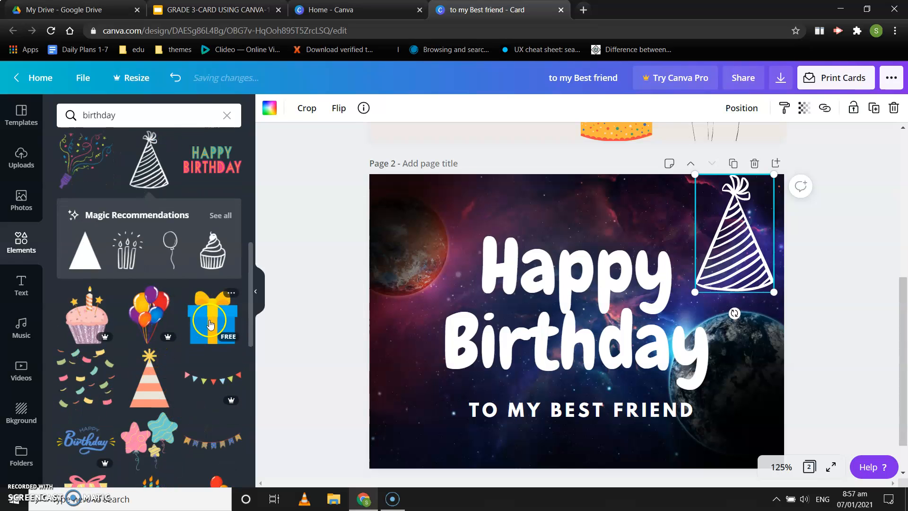
left_click(211, 315)
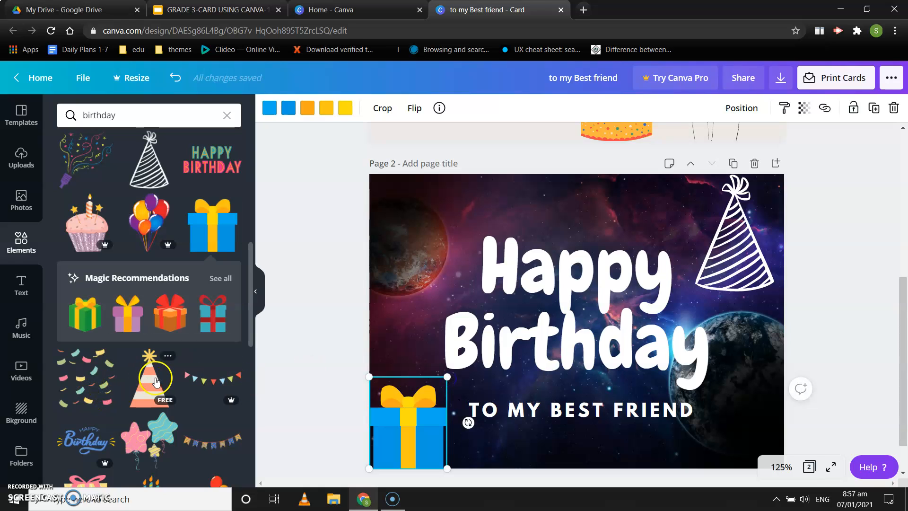
Add the bunting banner to page 2 at top left and clear the selection
scroll("down", 3)
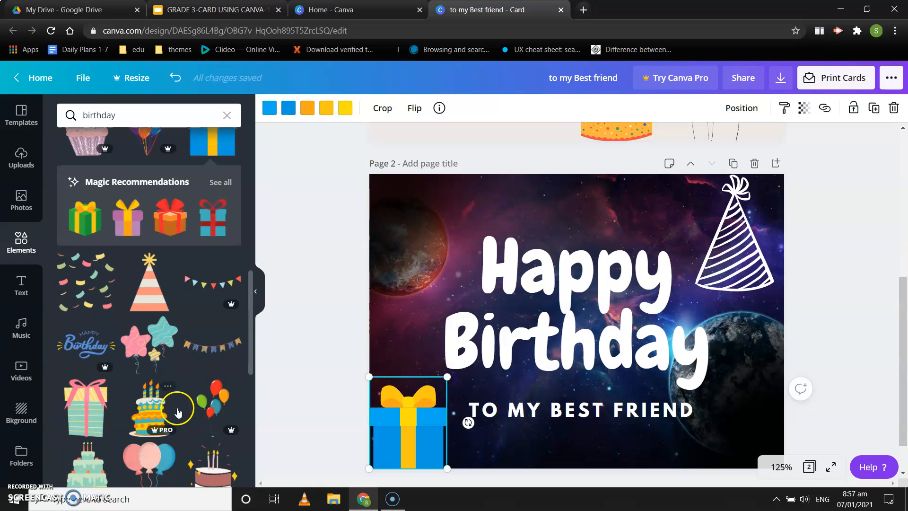
scroll("up", 3)
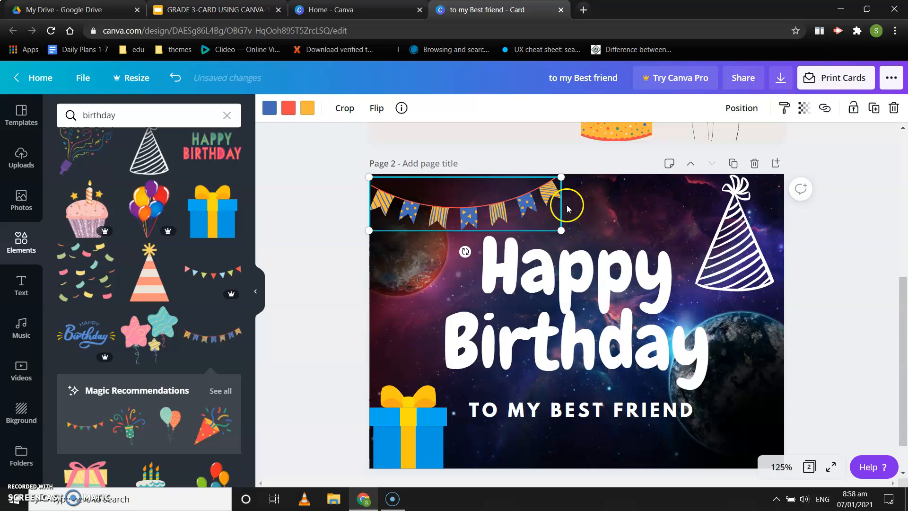
left_click(605, 215)
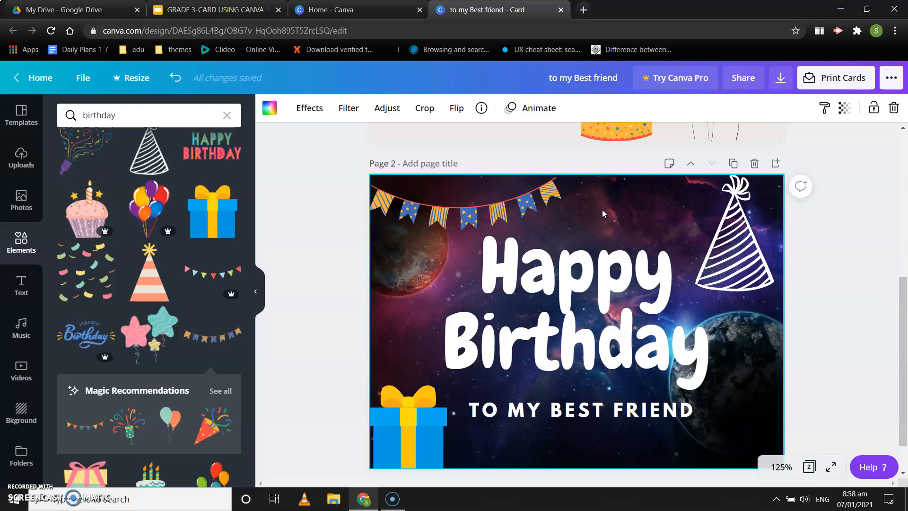
left_click(486, 257)
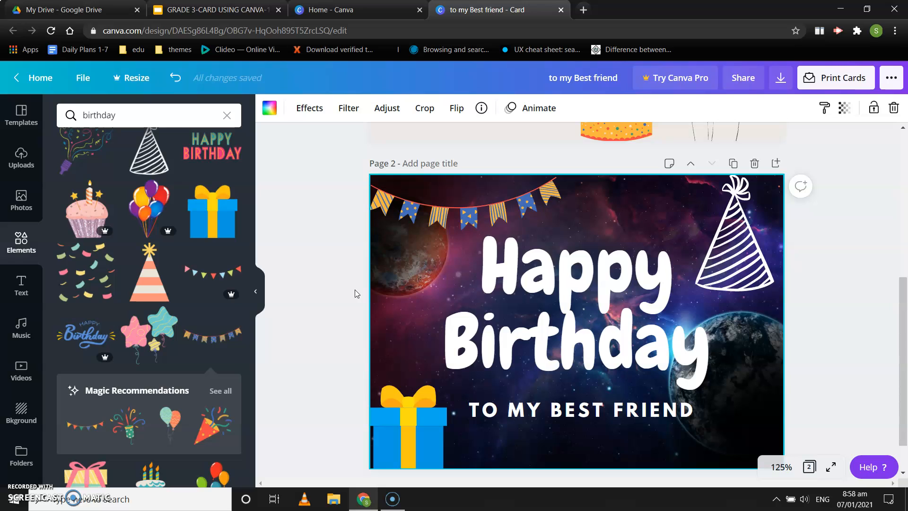
mouse_move(781, 76)
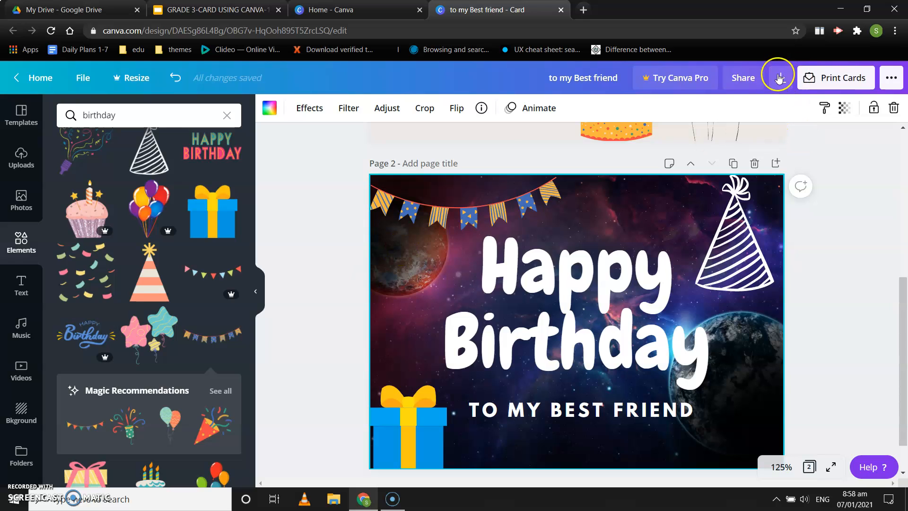
mouse_move(761, 52)
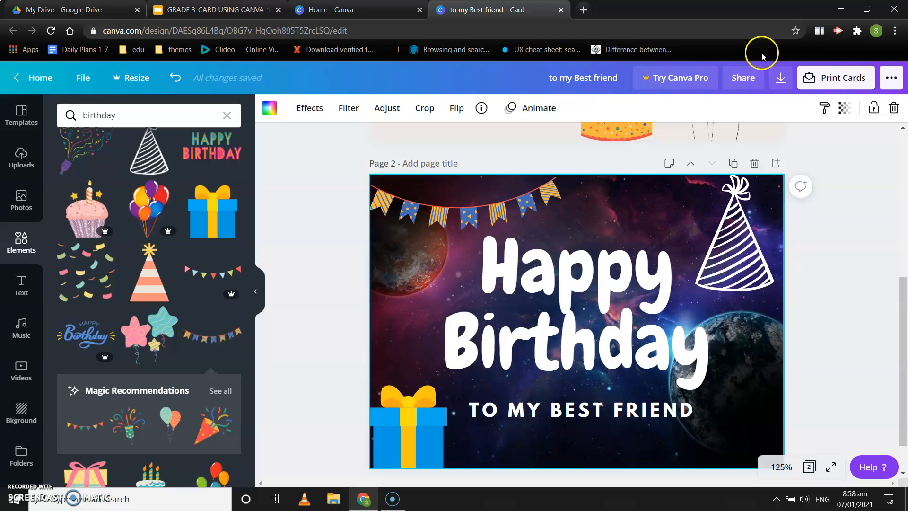
Download all card pages from Canva in JPG format
left_click(781, 78)
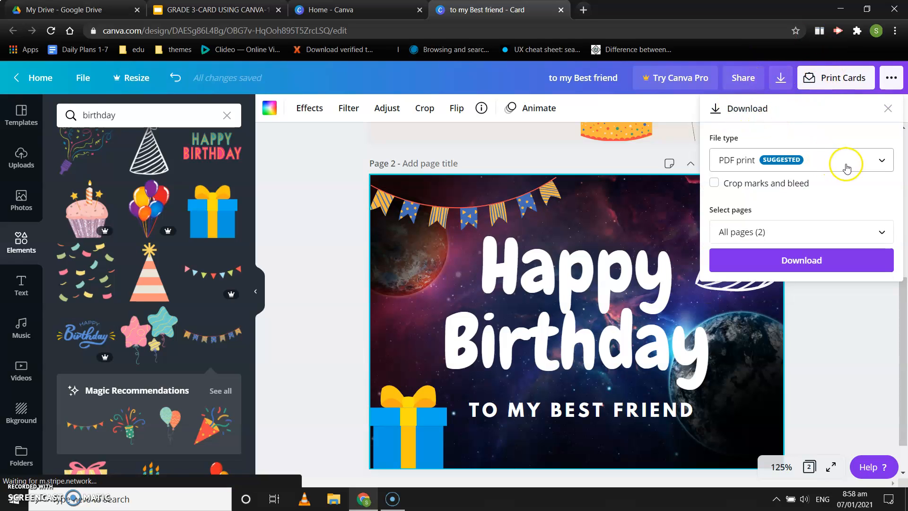
left_click(882, 160)
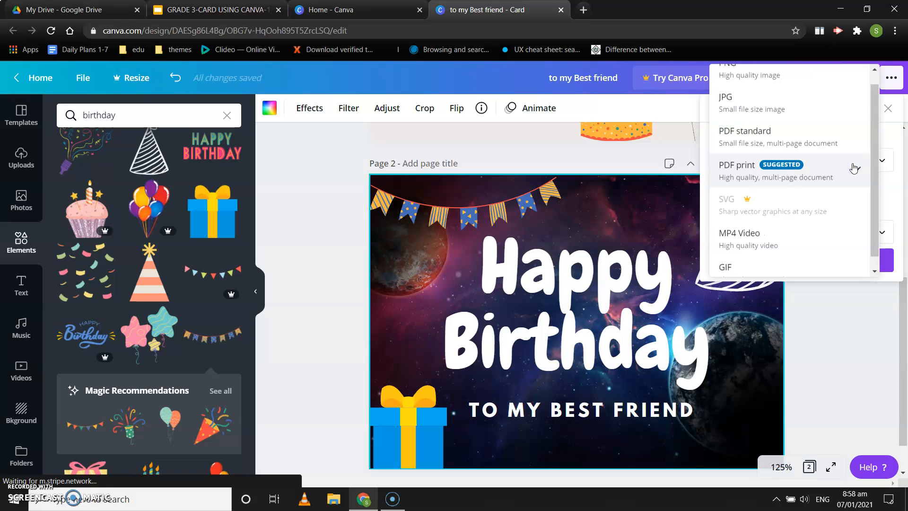
left_click(725, 96)
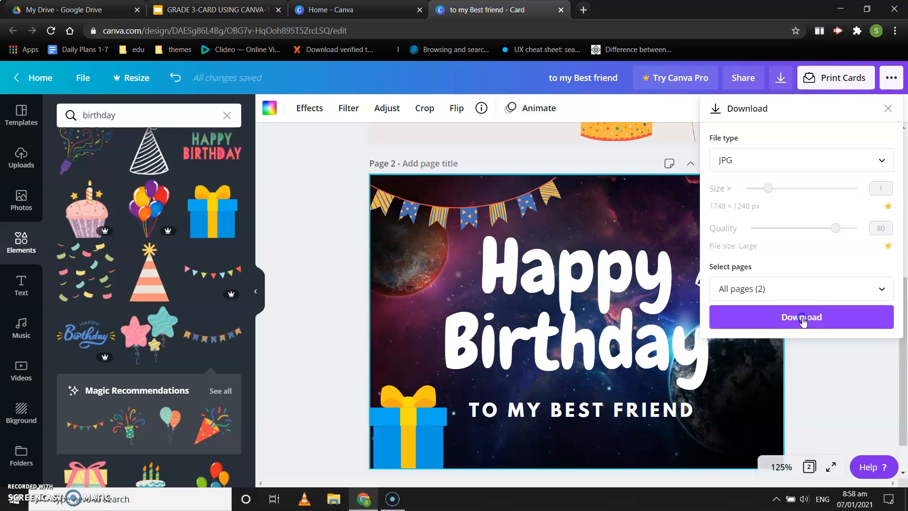
left_click(802, 317)
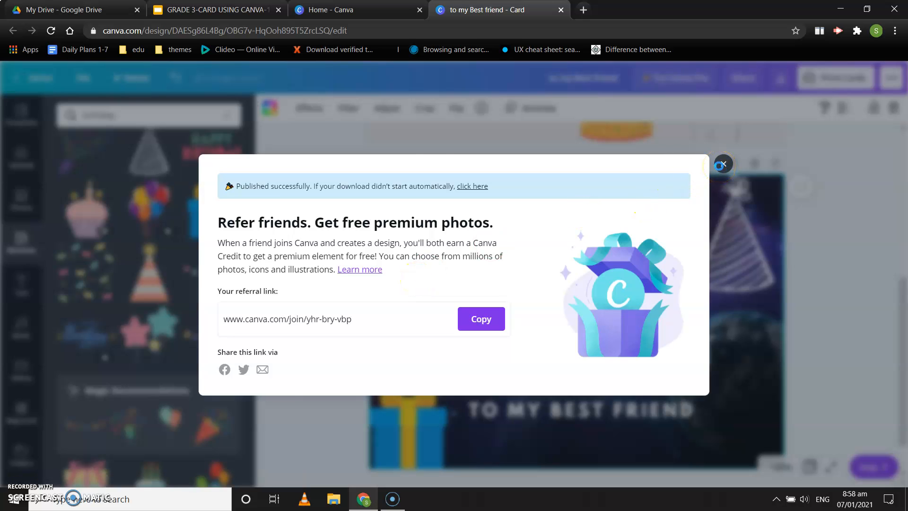
Save the 'to my Best friend' zip to the Desktop and dismiss the referral popup
left_click(472, 186)
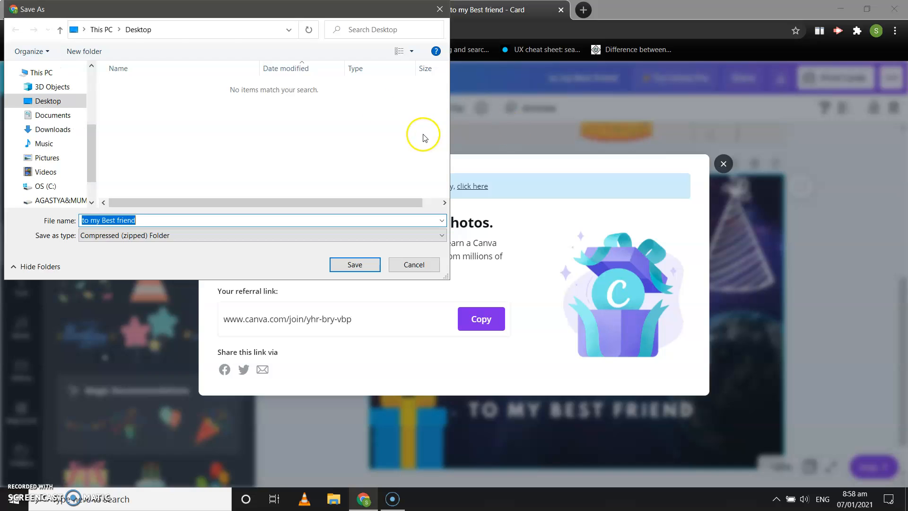
mouse_move(87, 120)
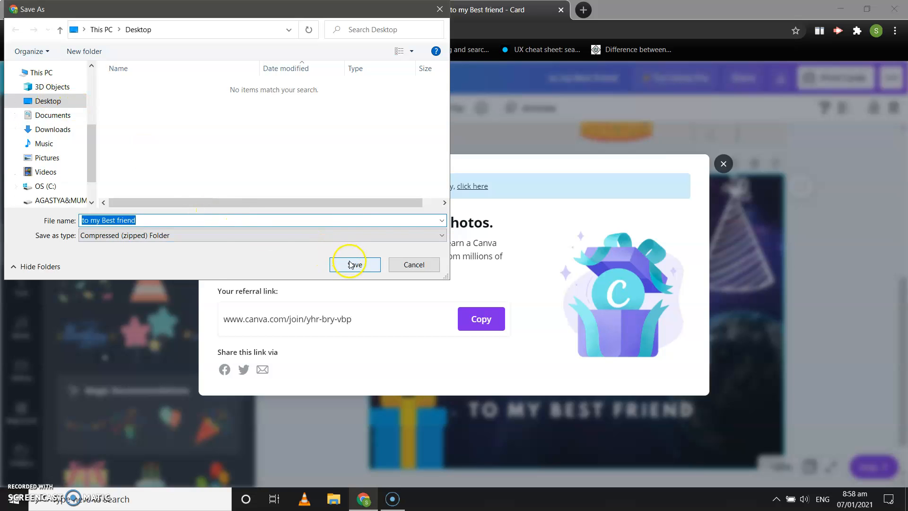
left_click(354, 264)
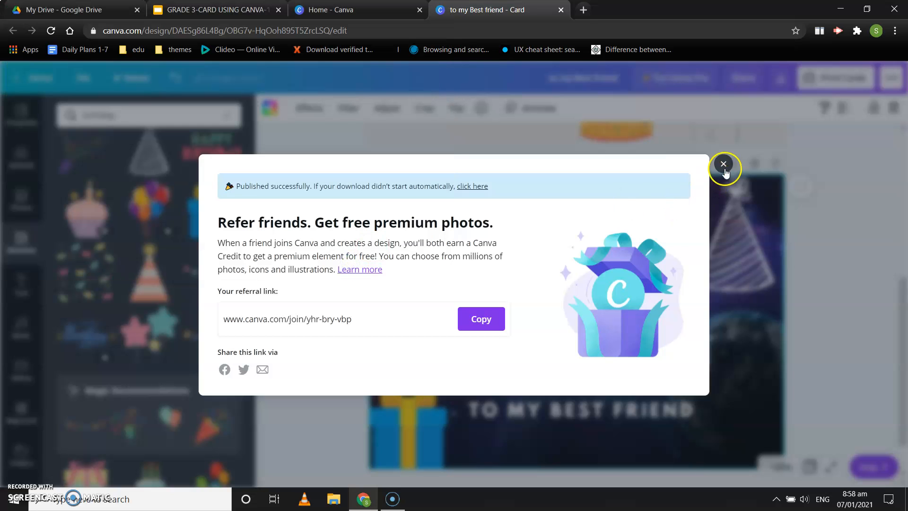
left_click(723, 163)
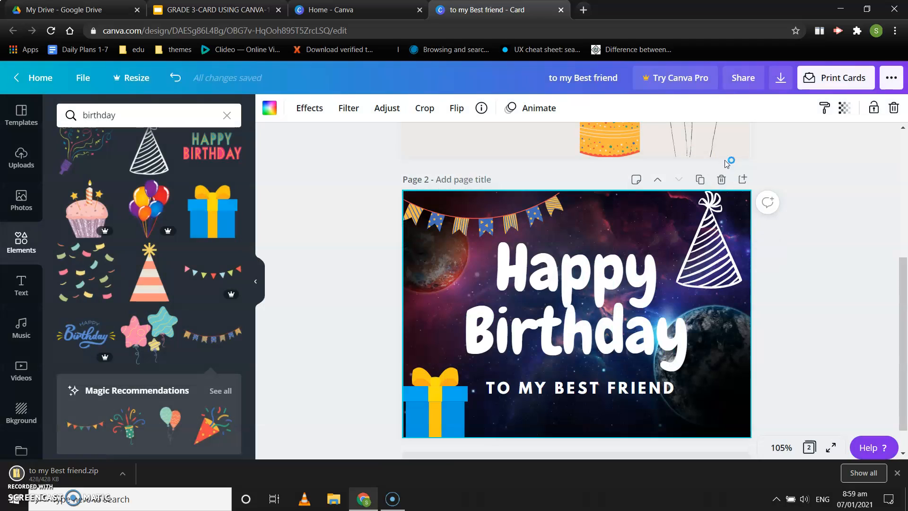
mouse_move(78, 470)
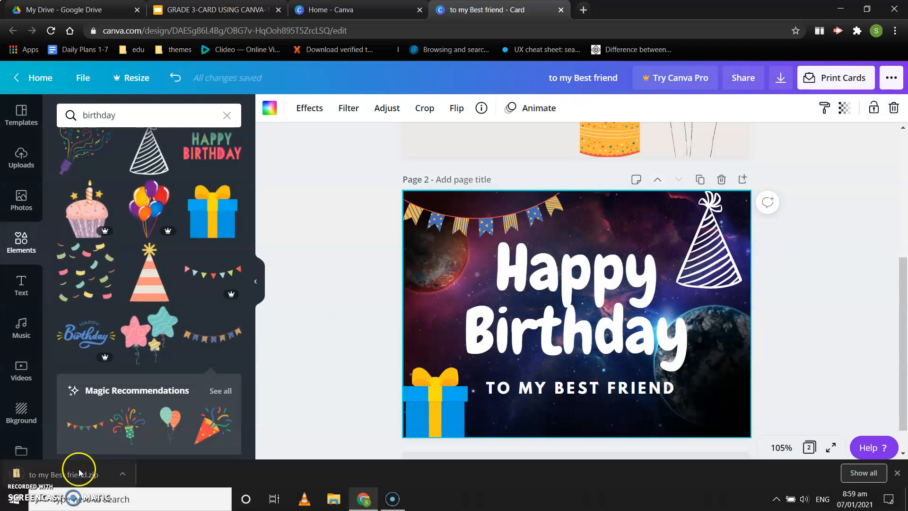
mouse_move(743, 9)
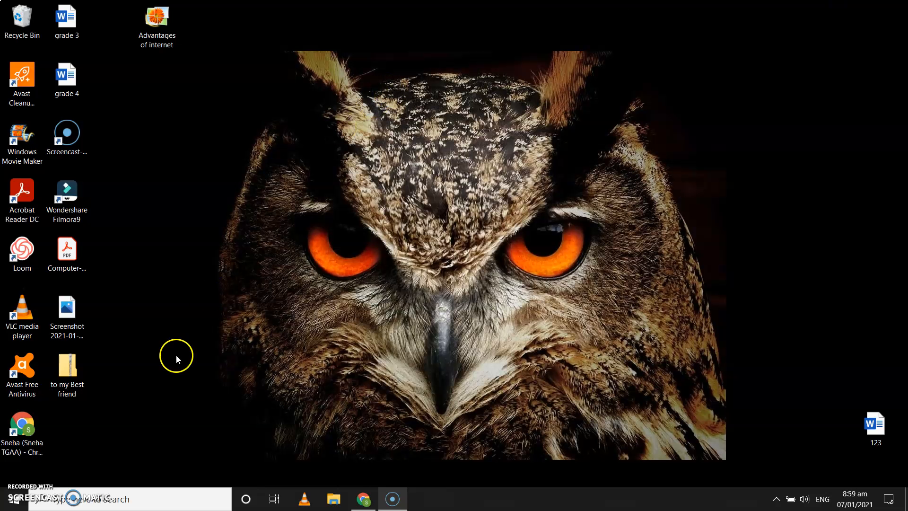
mouse_move(307, 400)
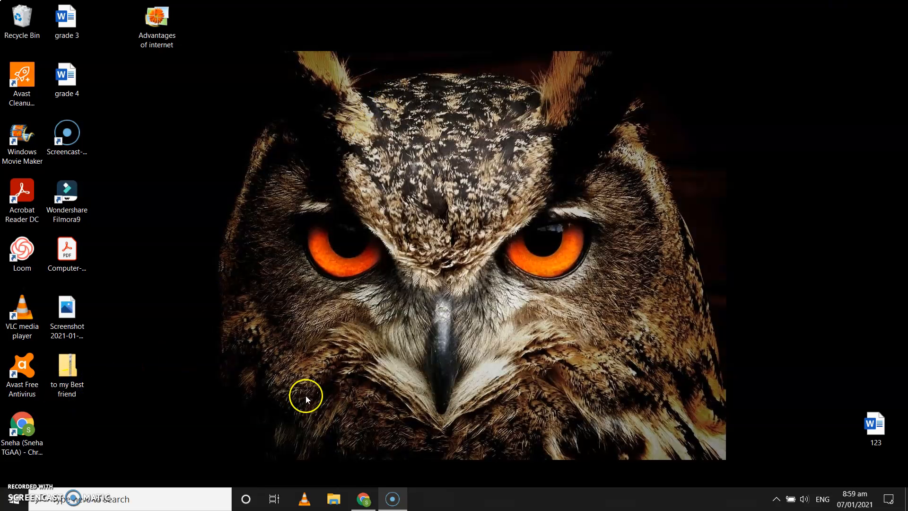